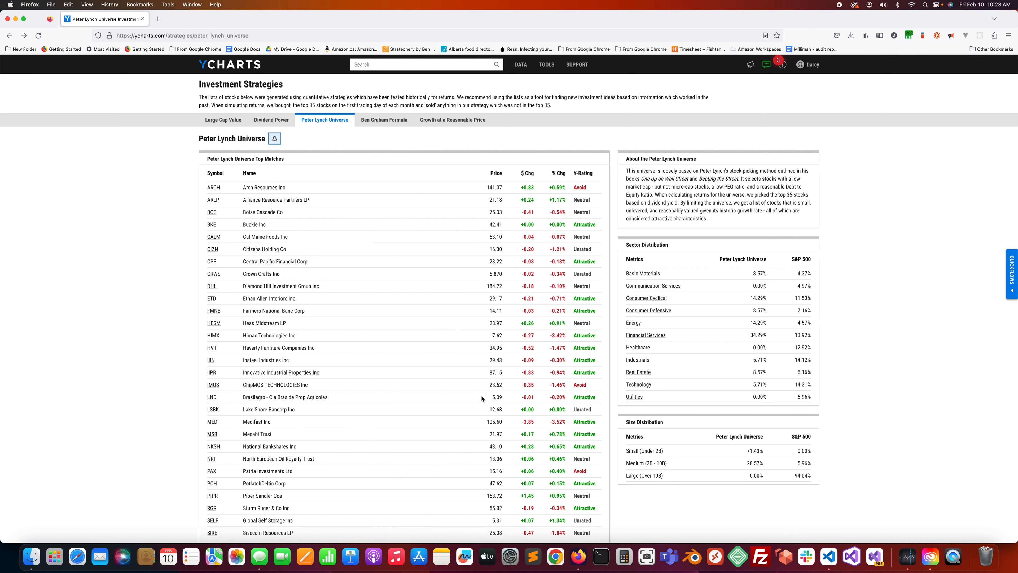
mouse_move(431, 371)
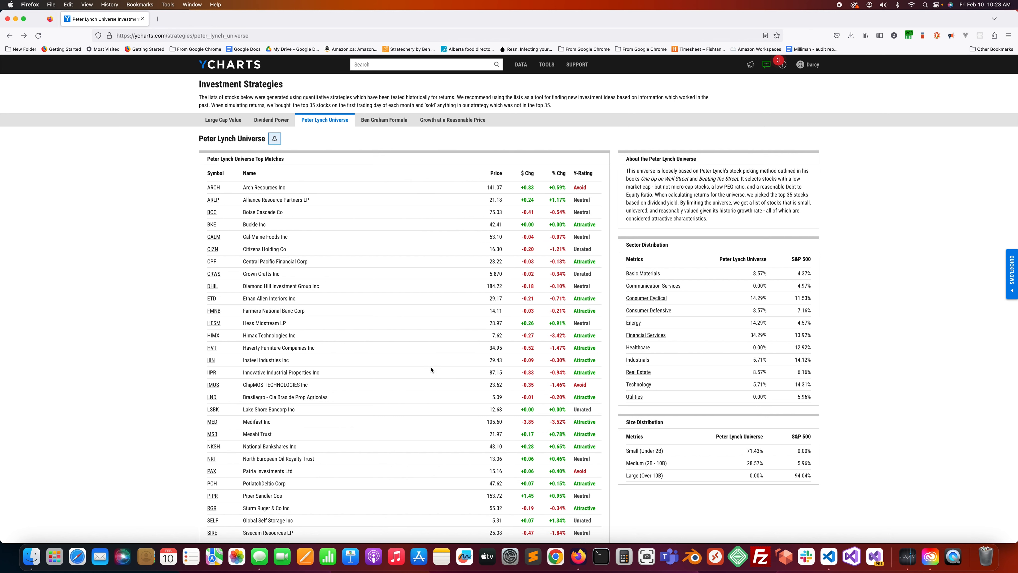
Open the Sturm Ruger (RGR) quote page from the Peter Lynch Universe Top Matches table.
scroll("down", 3)
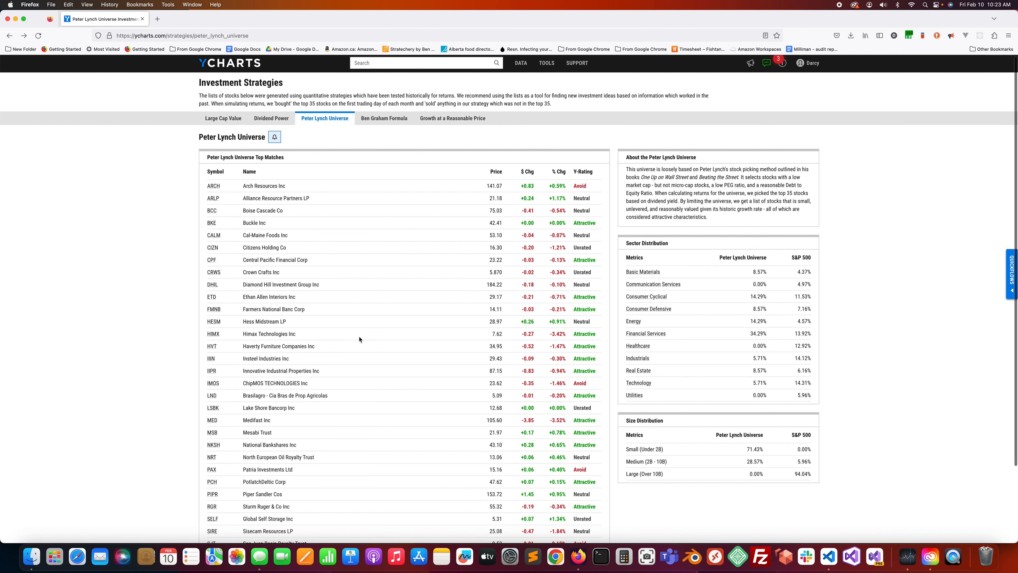
scroll("down", 3)
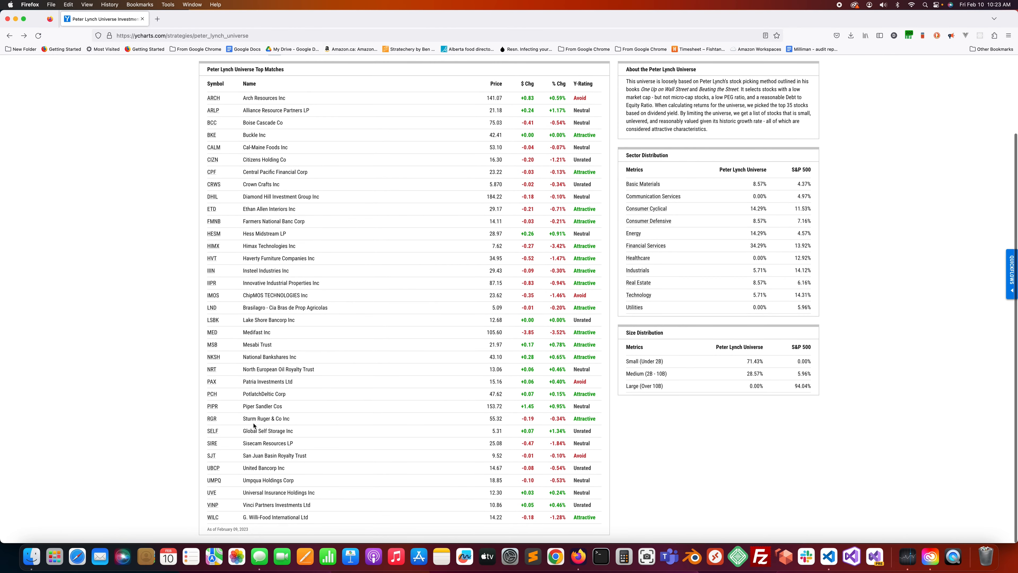
mouse_move(213, 424)
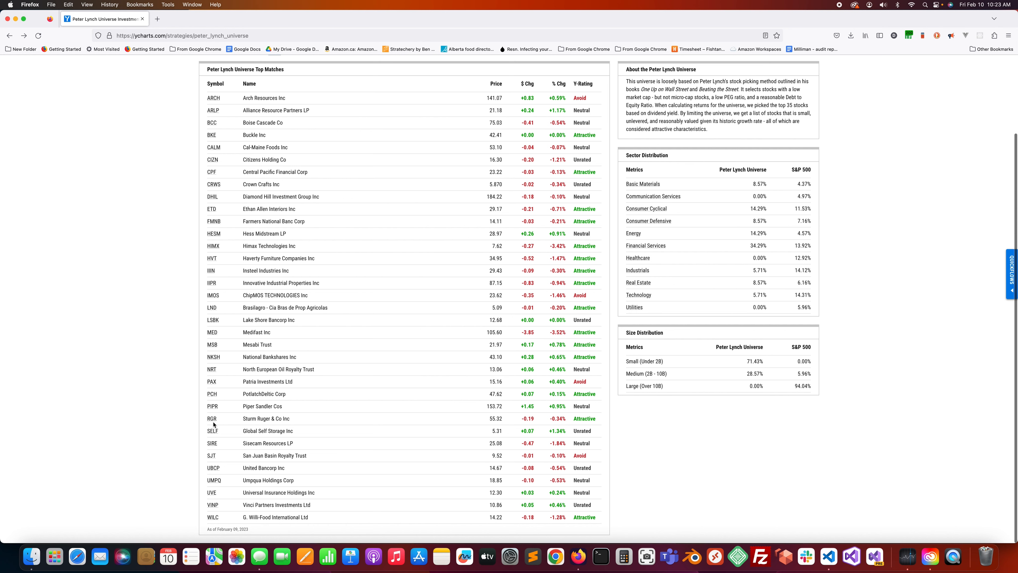
mouse_move(211, 418)
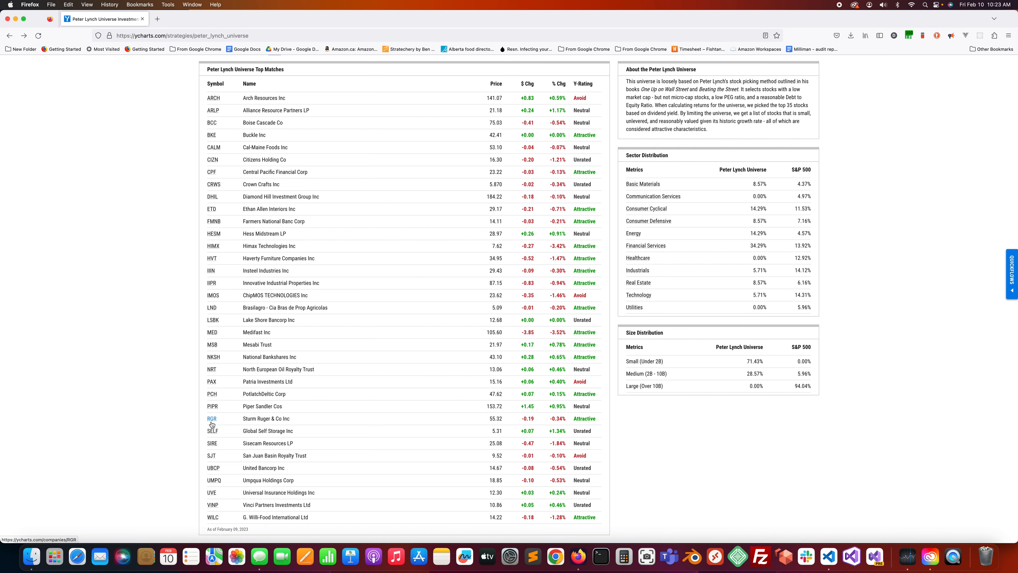
left_click(211, 418)
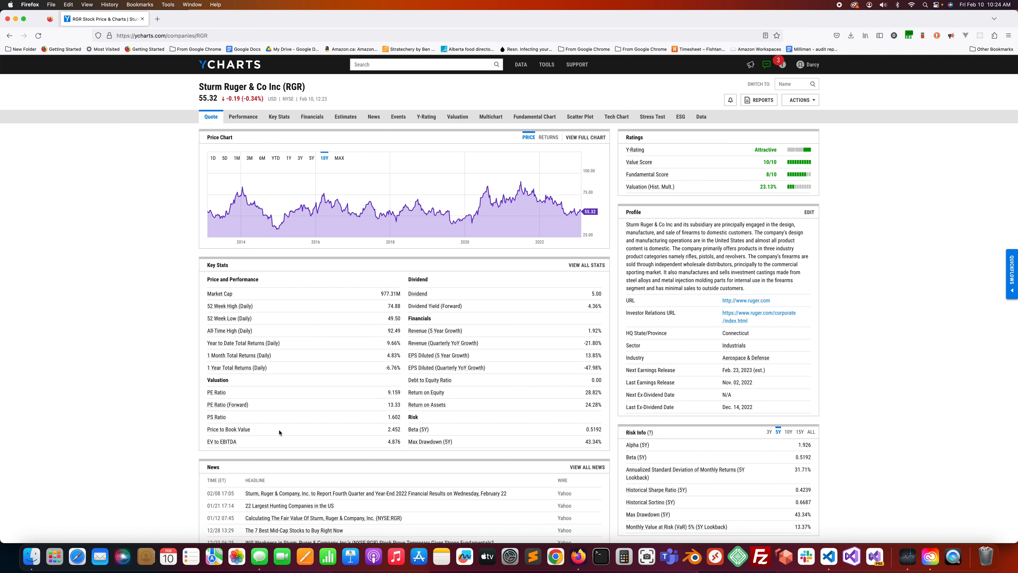
mouse_move(636, 445)
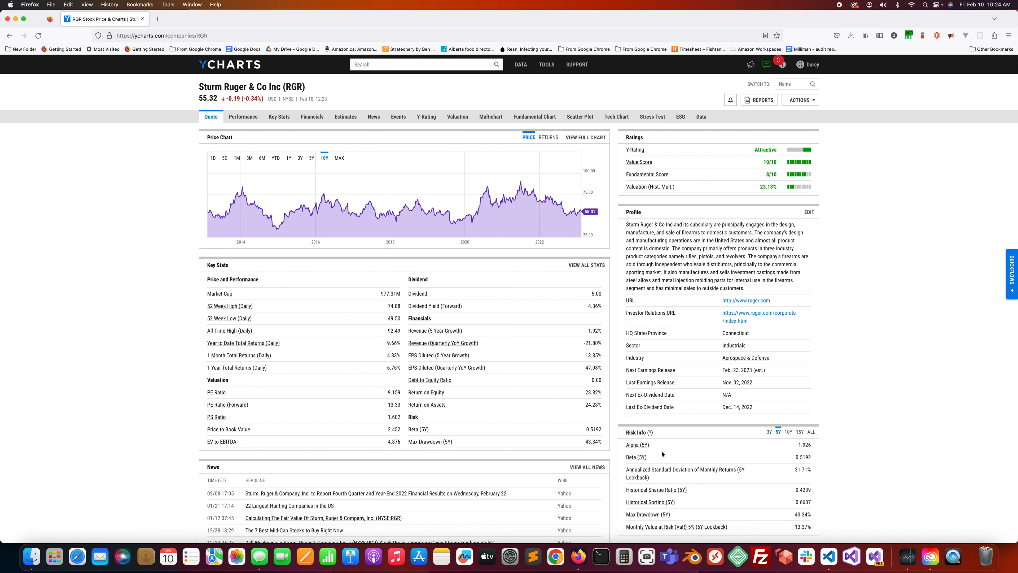
mouse_move(635, 150)
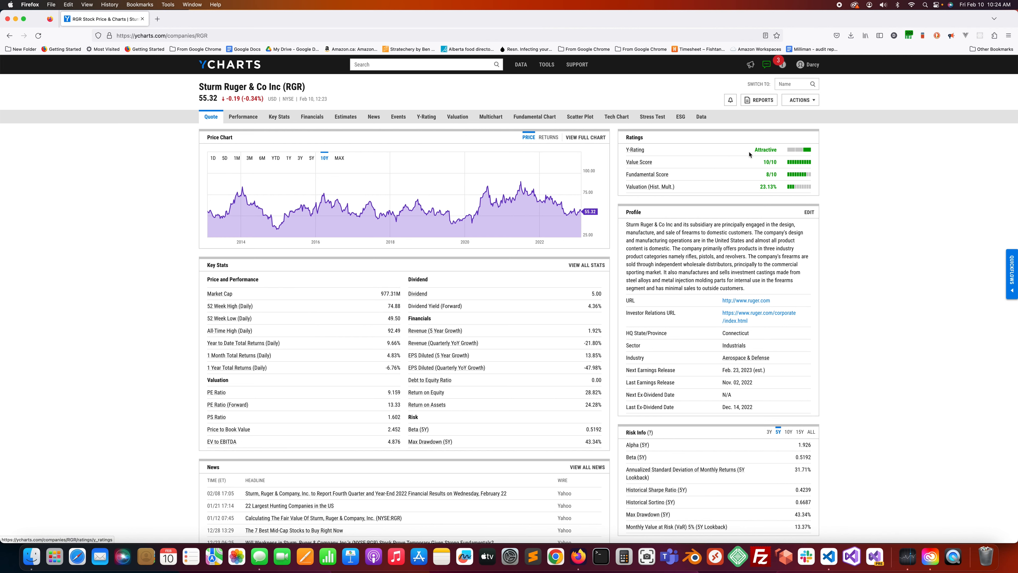
mouse_move(775, 169)
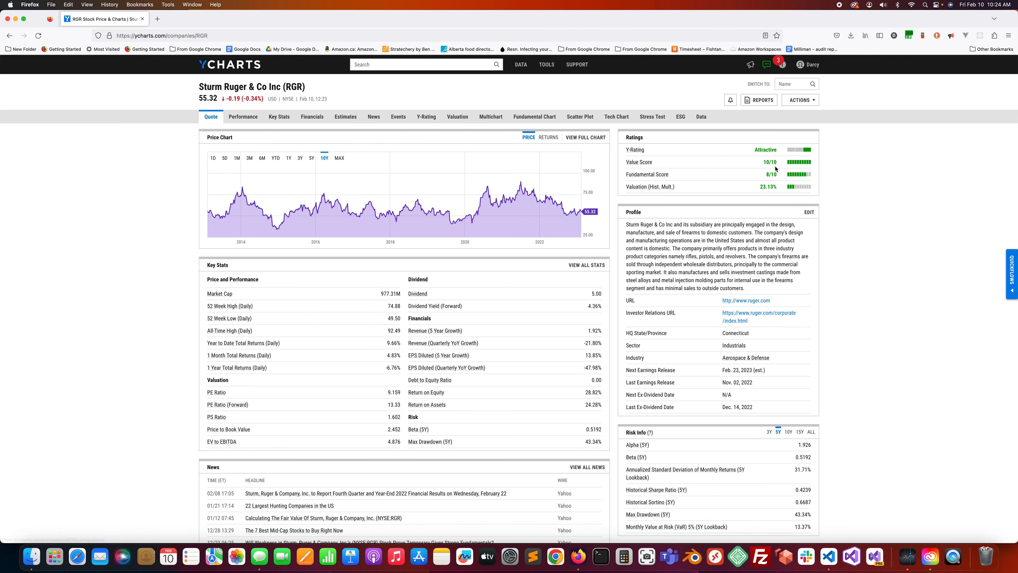
mouse_move(669, 182)
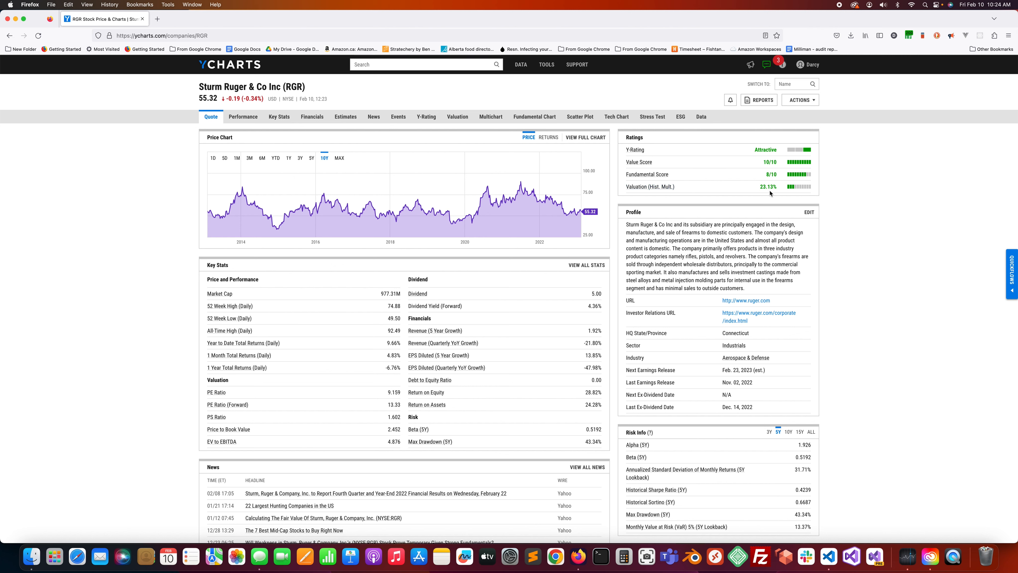
mouse_move(770, 194)
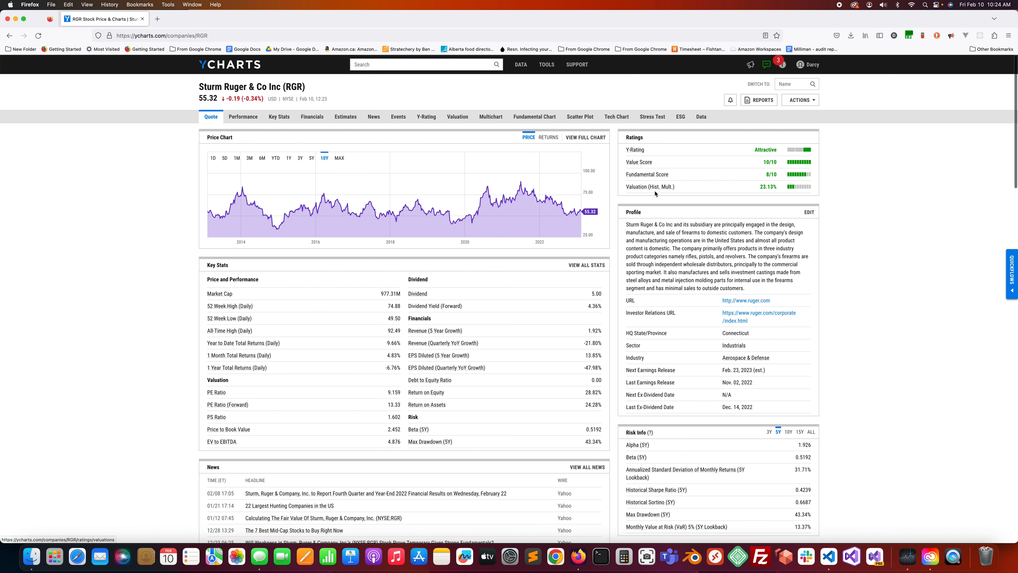
mouse_move(764, 206)
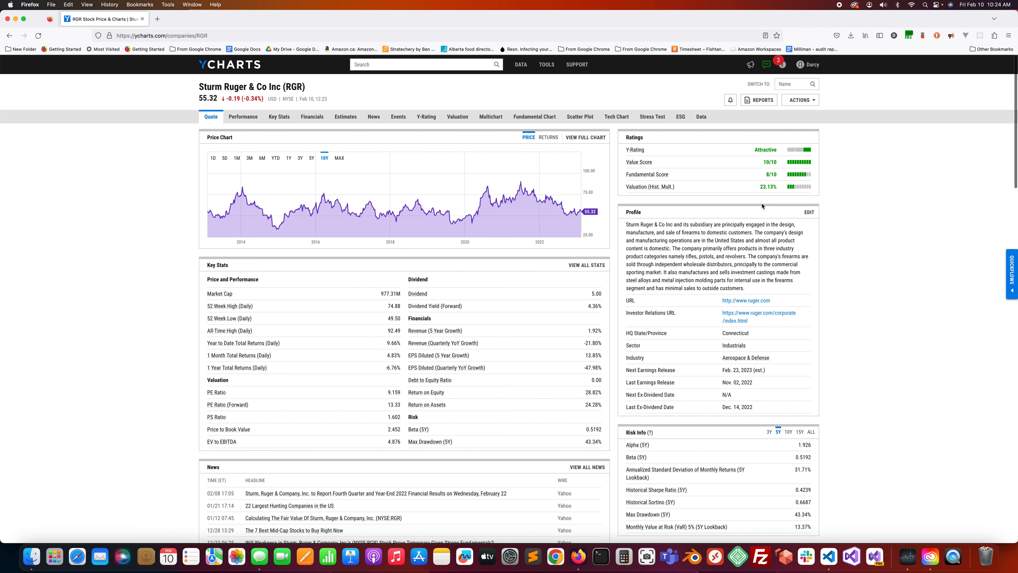
mouse_move(660, 245)
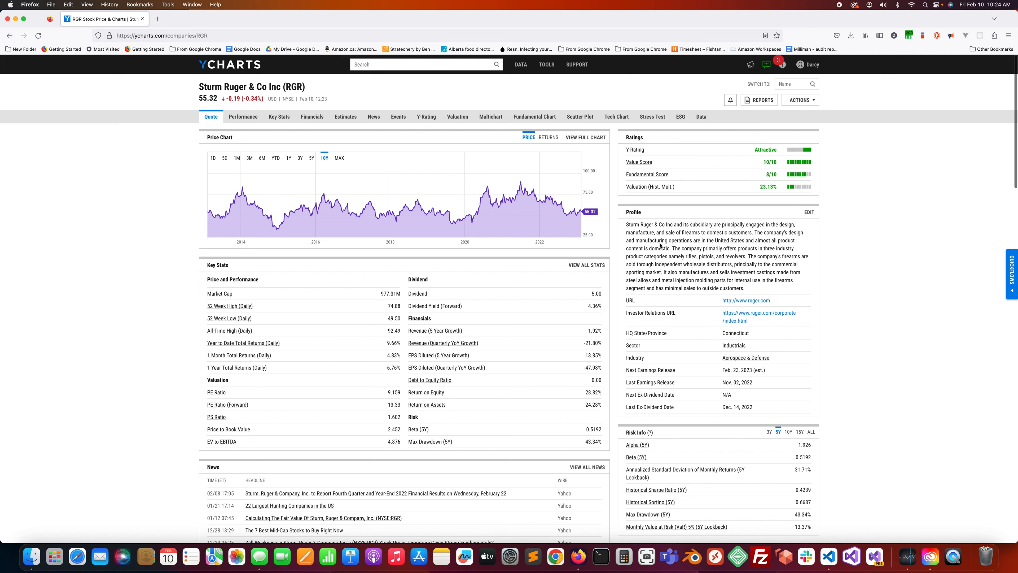
mouse_move(660, 238)
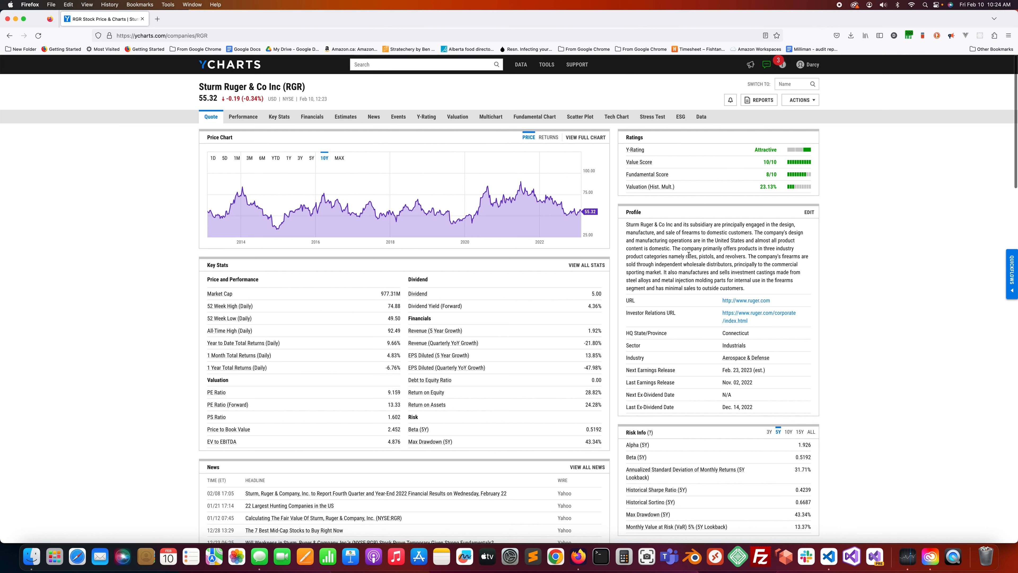
mouse_move(689, 254)
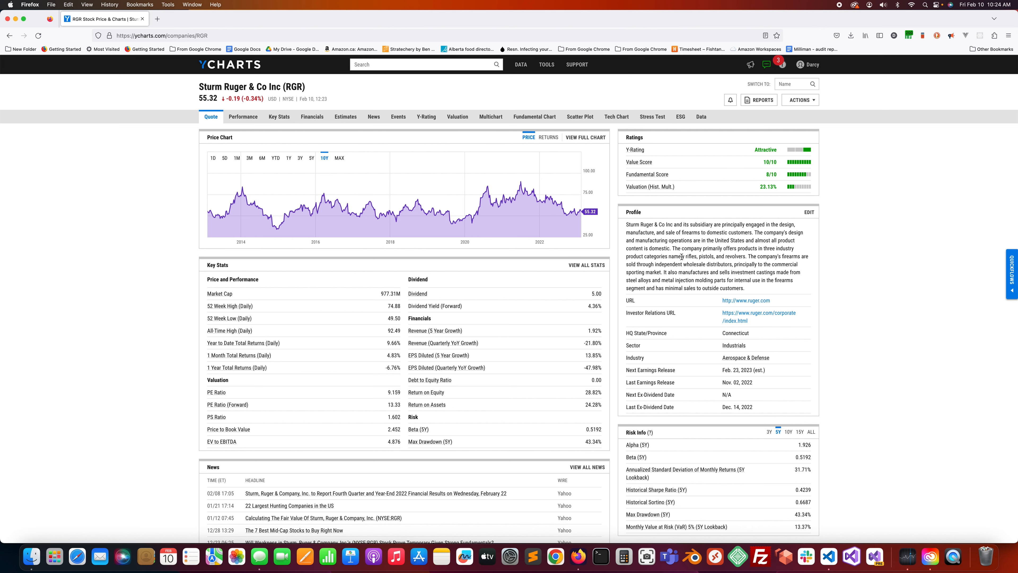
mouse_move(667, 263)
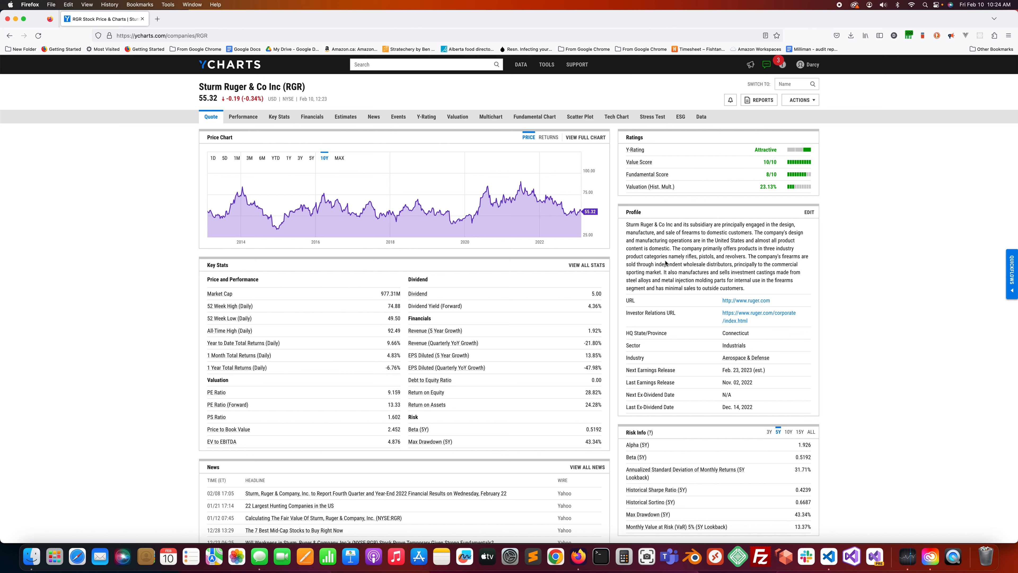
mouse_move(745, 272)
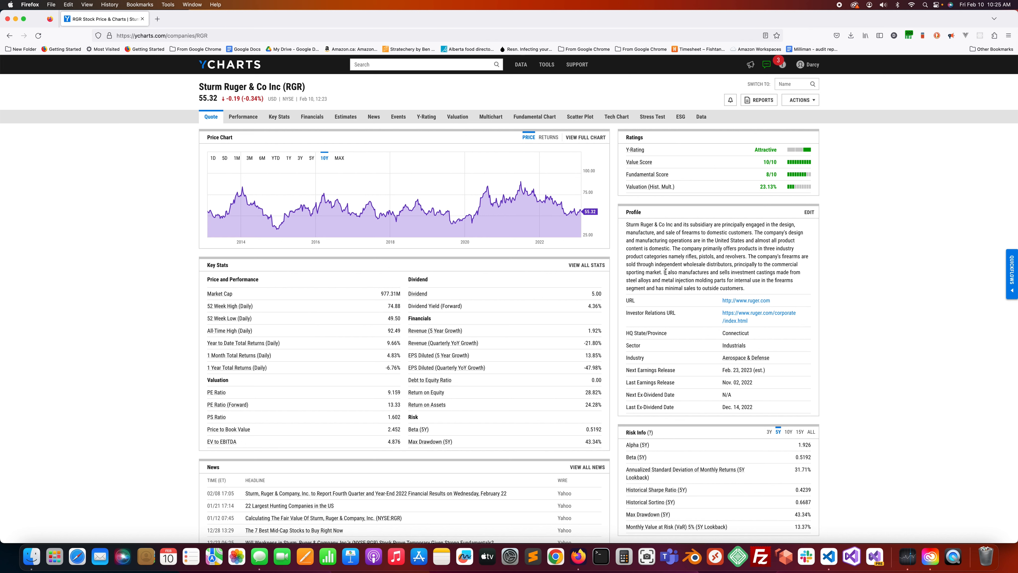
mouse_move(672, 271)
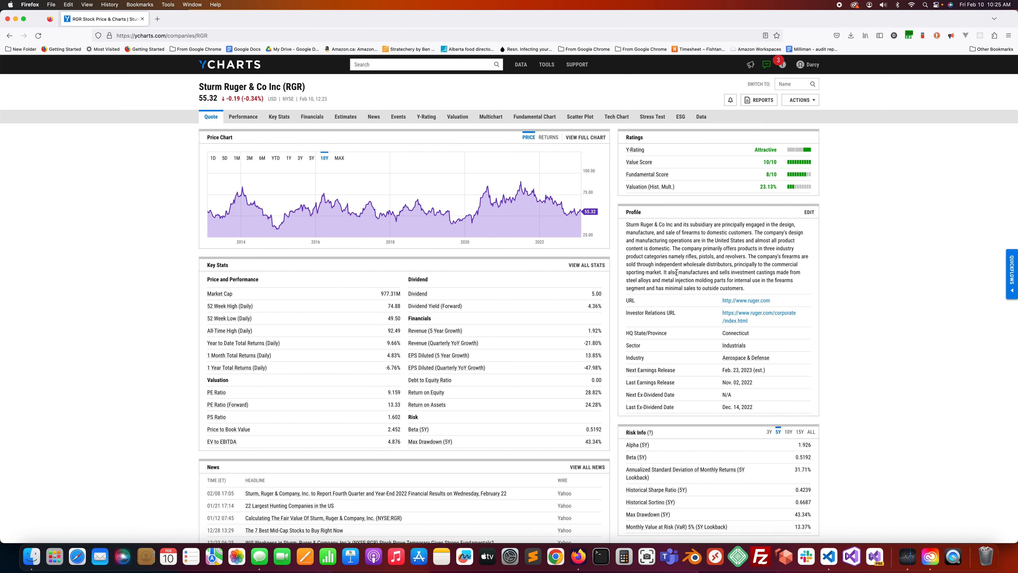
mouse_move(848, 312)
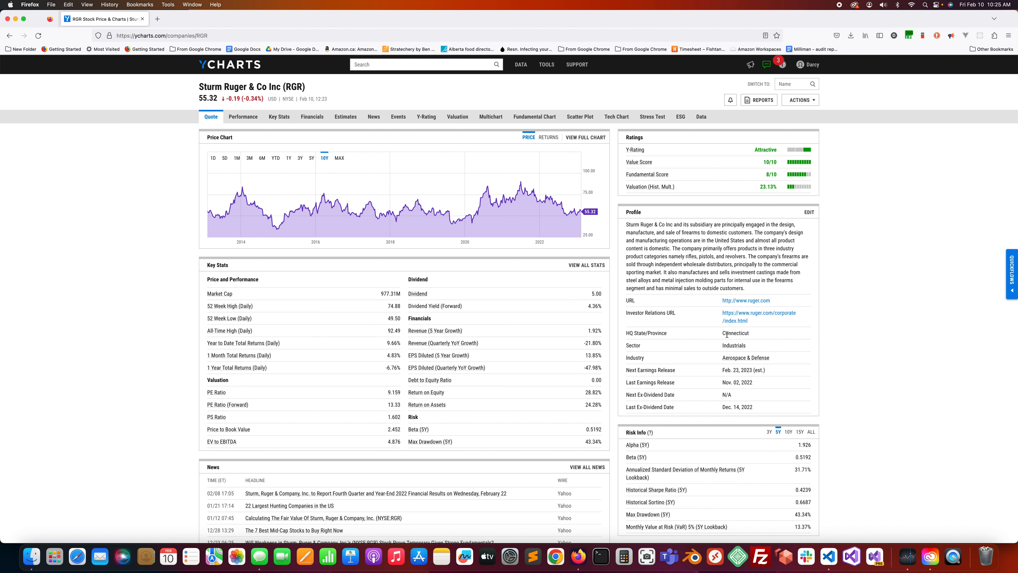
mouse_move(705, 358)
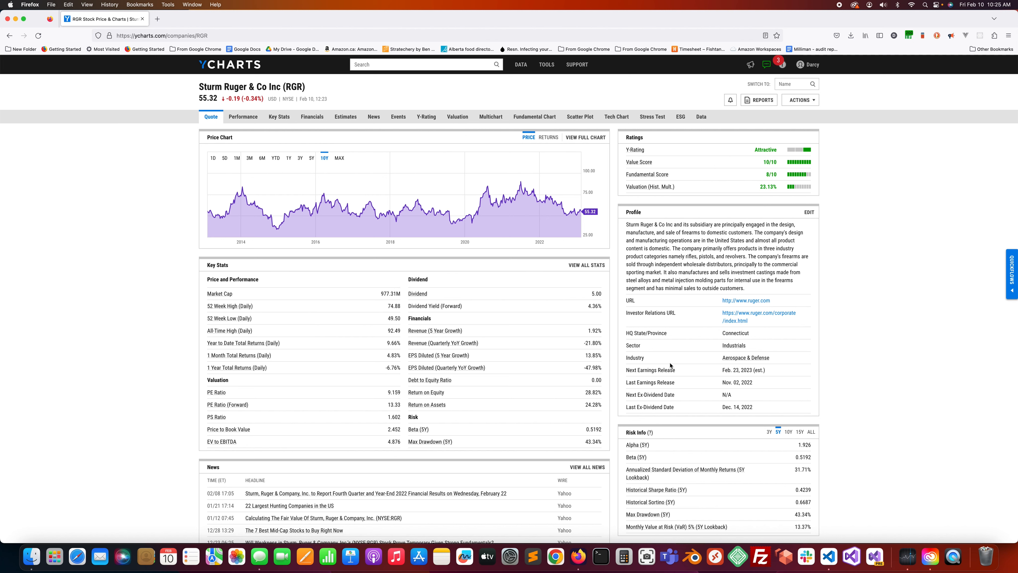
mouse_move(799, 372)
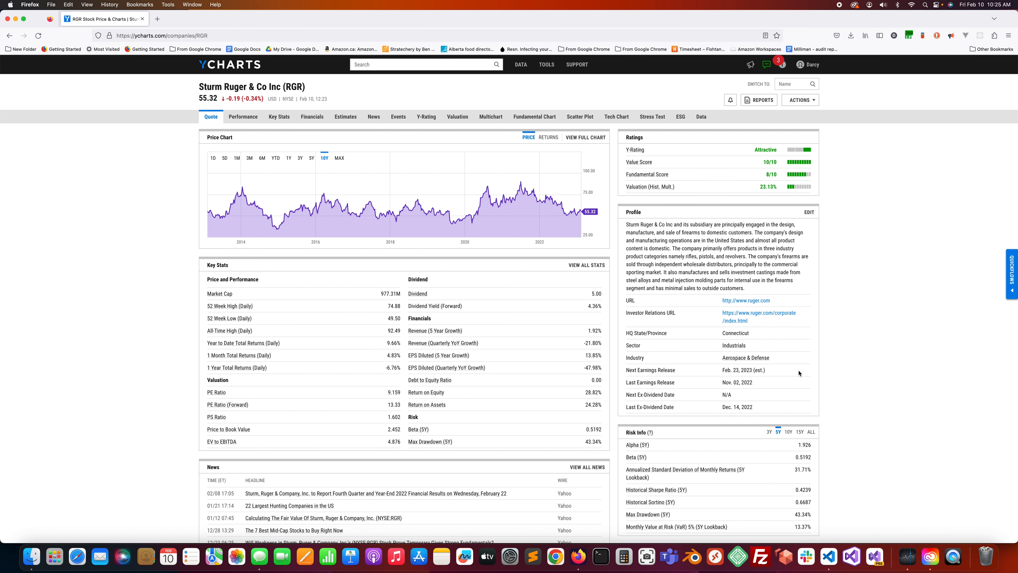
mouse_move(793, 359)
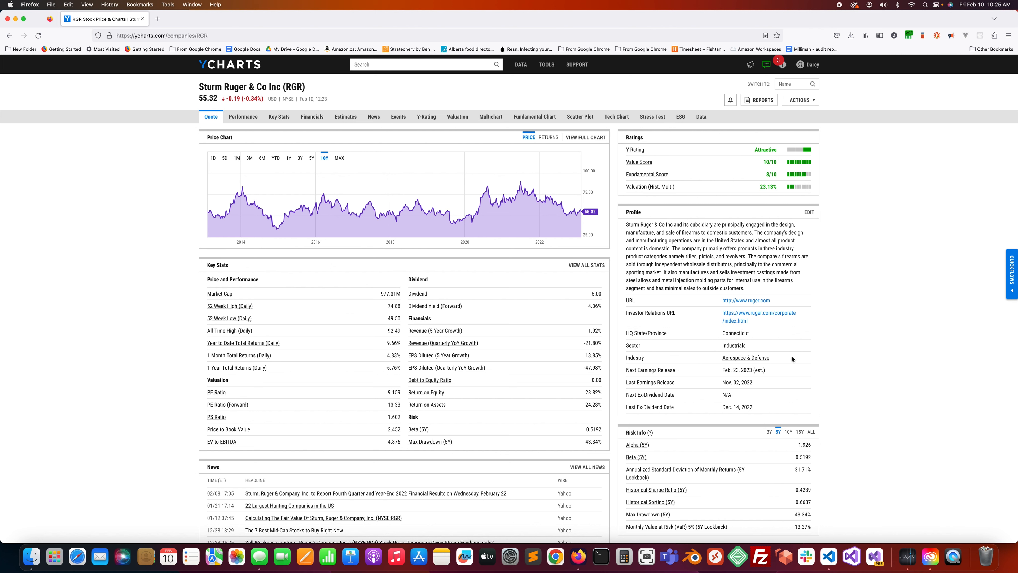
mouse_move(804, 373)
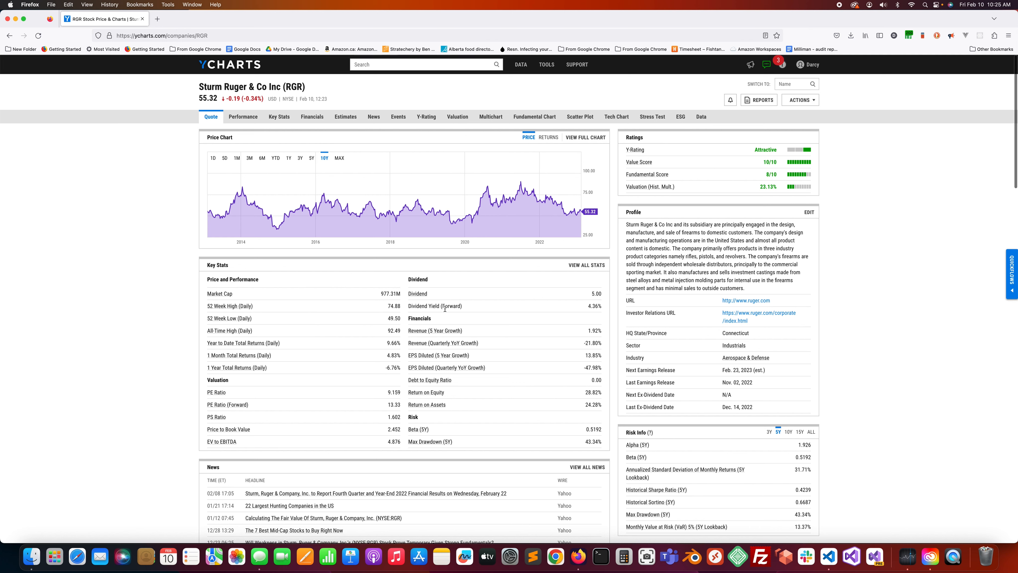
mouse_move(599, 315)
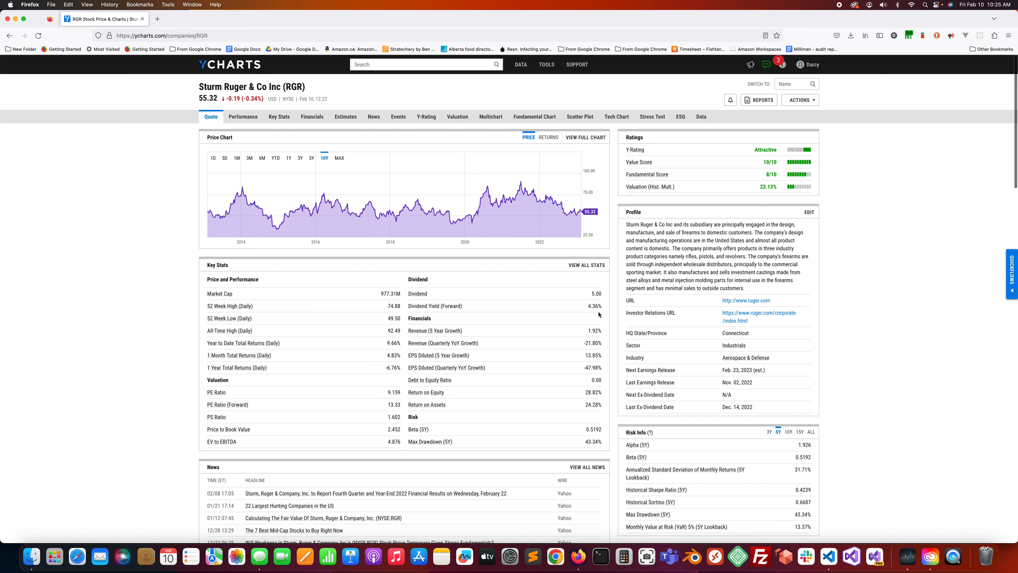
mouse_move(576, 344)
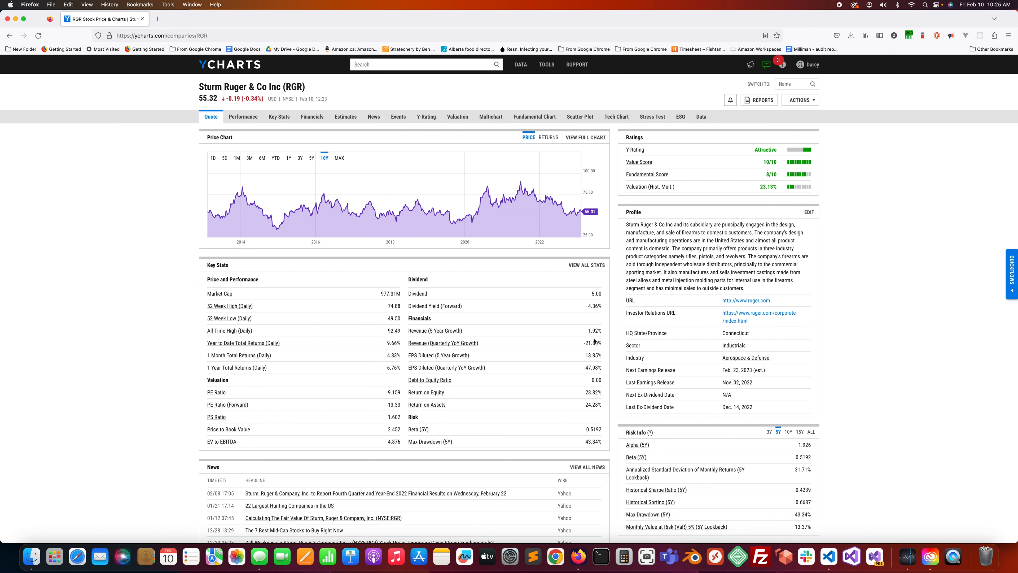
mouse_move(592, 341)
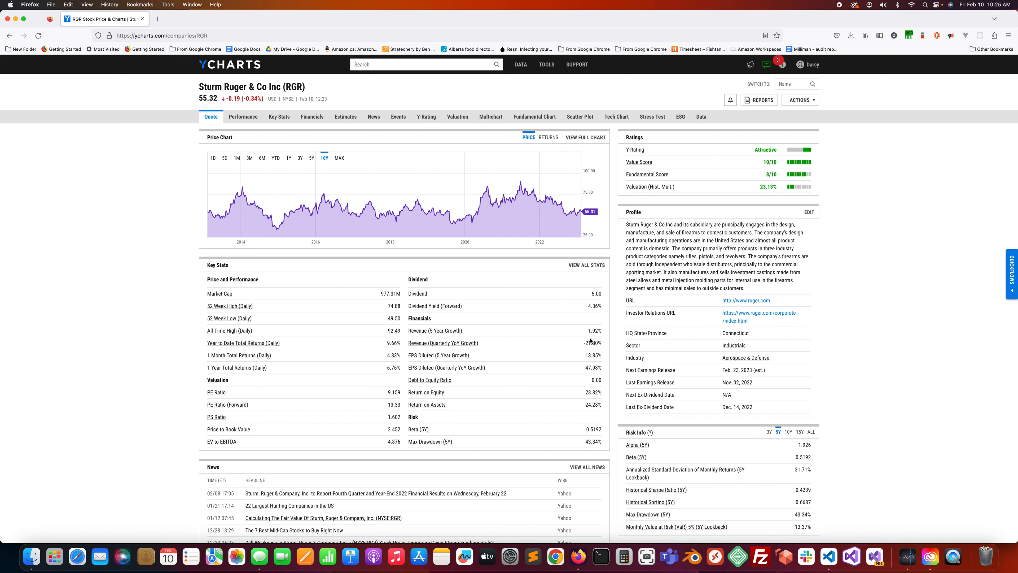
mouse_move(418, 353)
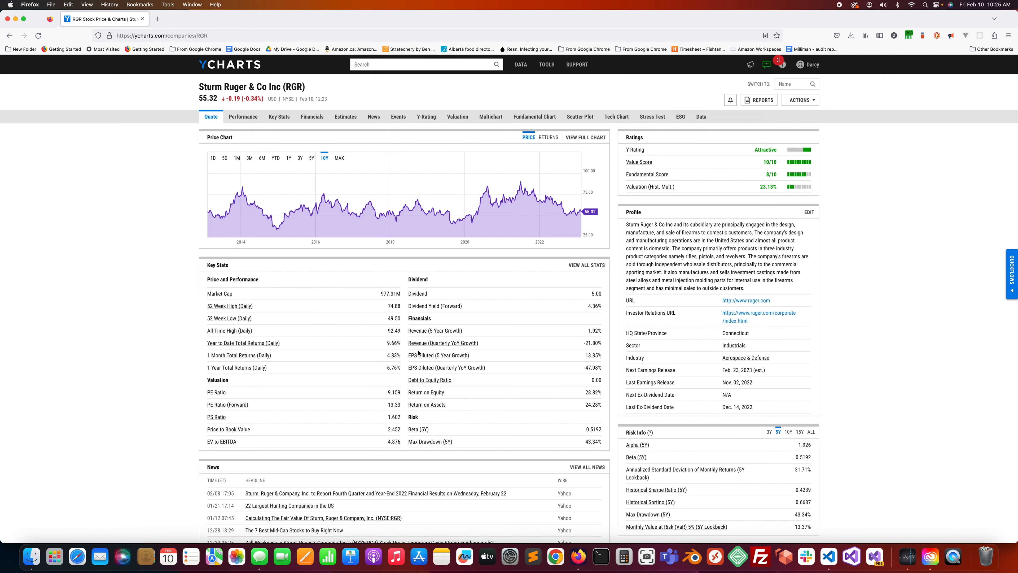
mouse_move(457, 349)
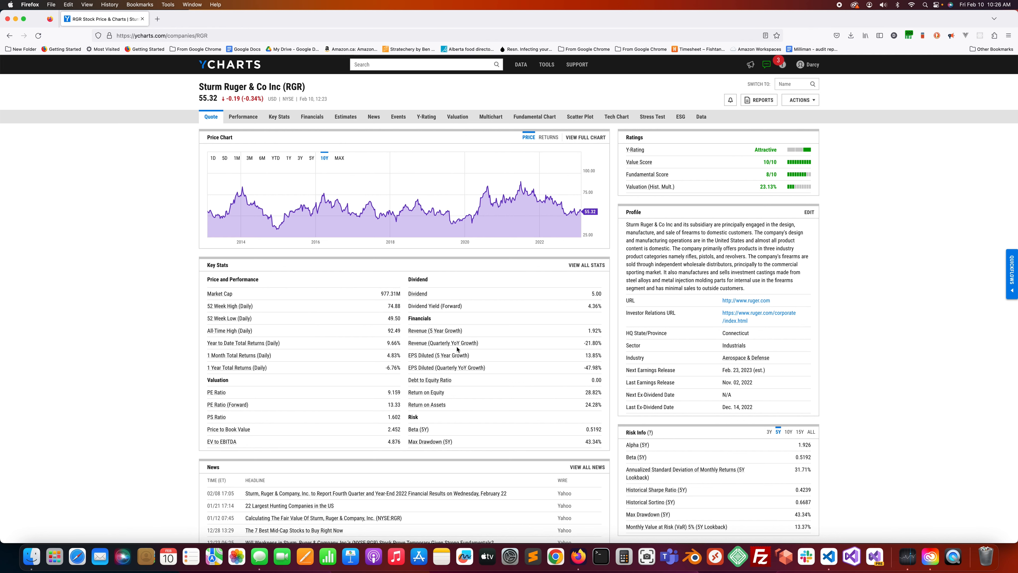
mouse_move(591, 351)
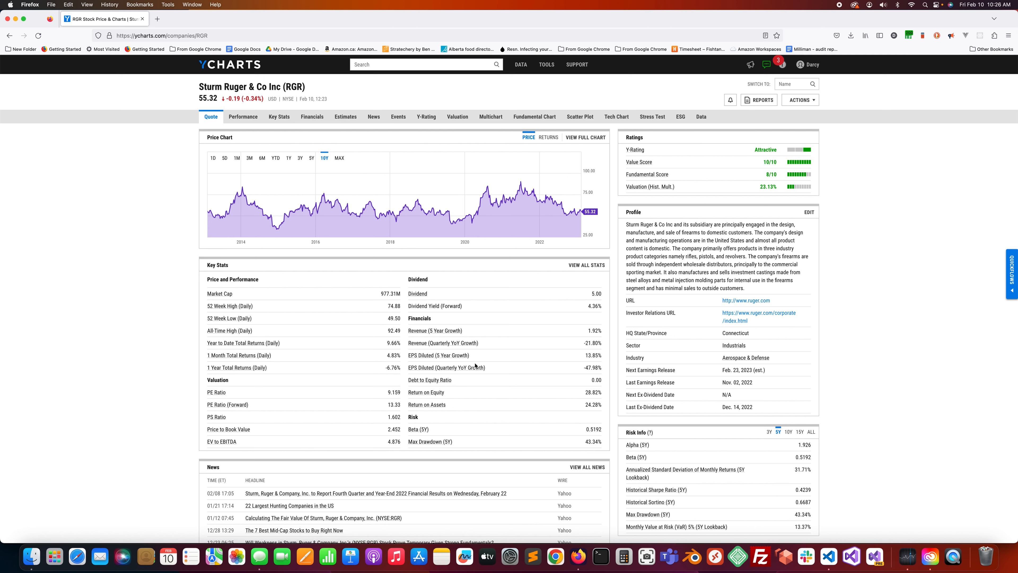
mouse_move(439, 355)
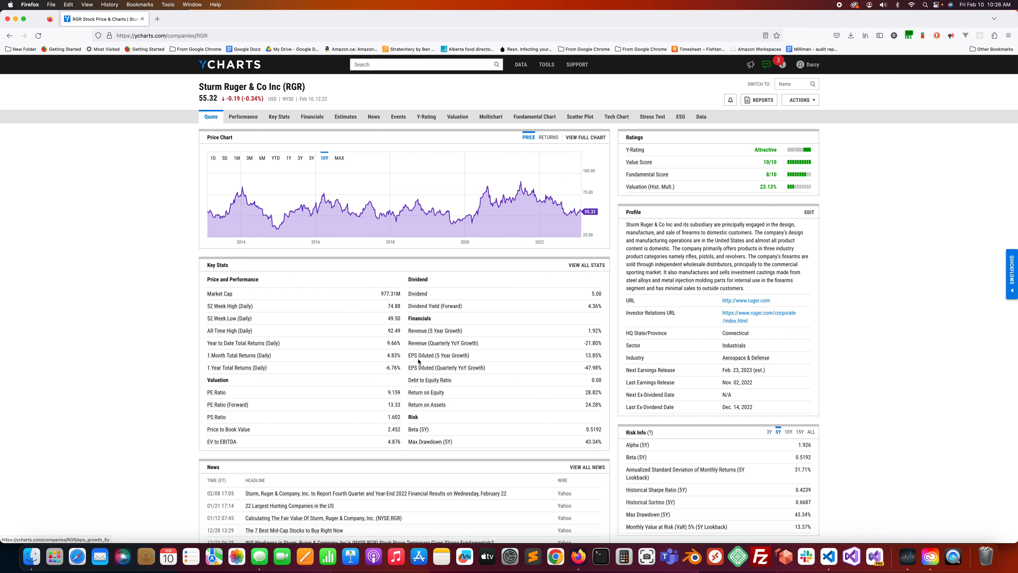
mouse_move(455, 362)
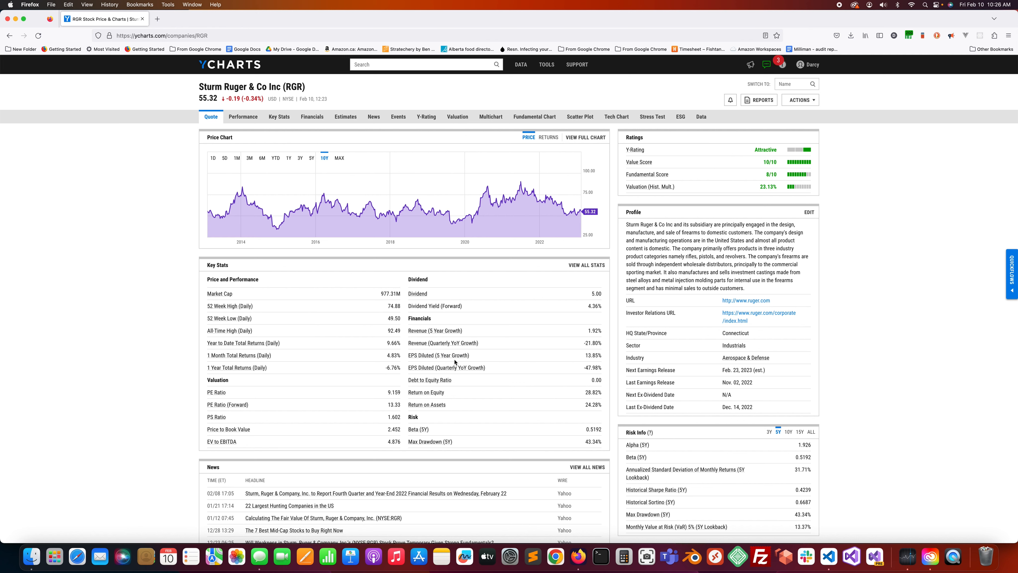
mouse_move(596, 363)
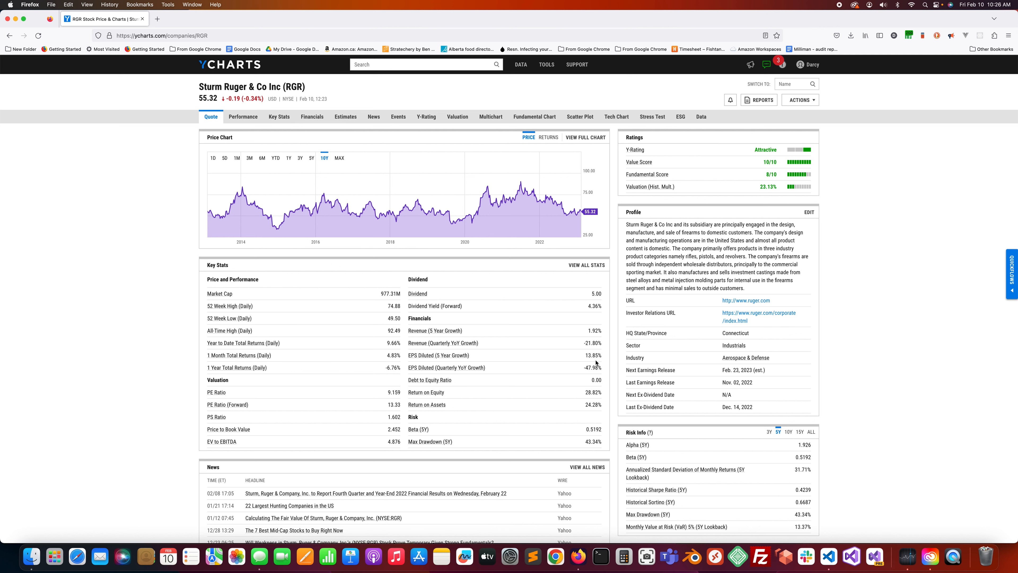
mouse_move(596, 363)
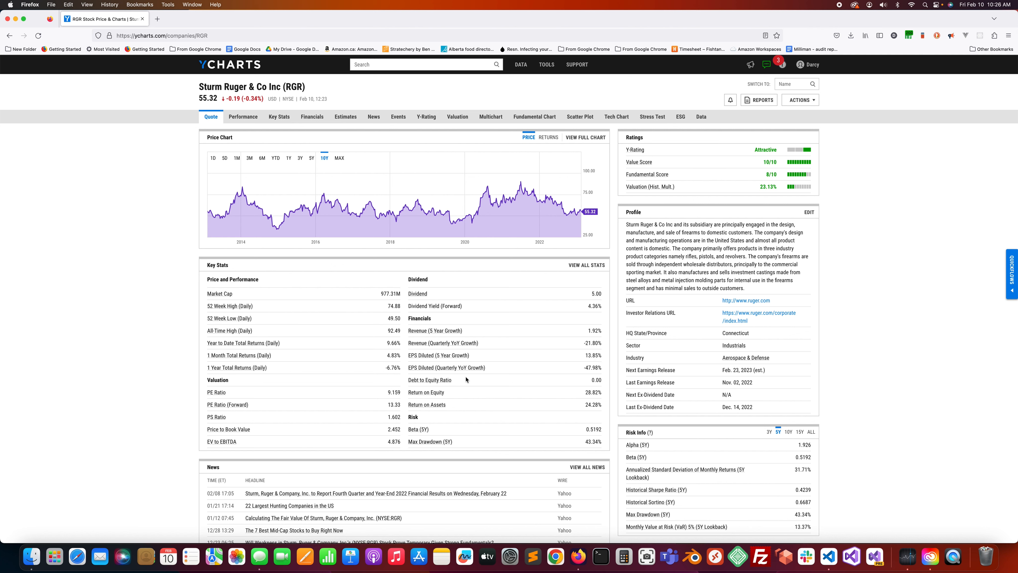
mouse_move(447, 368)
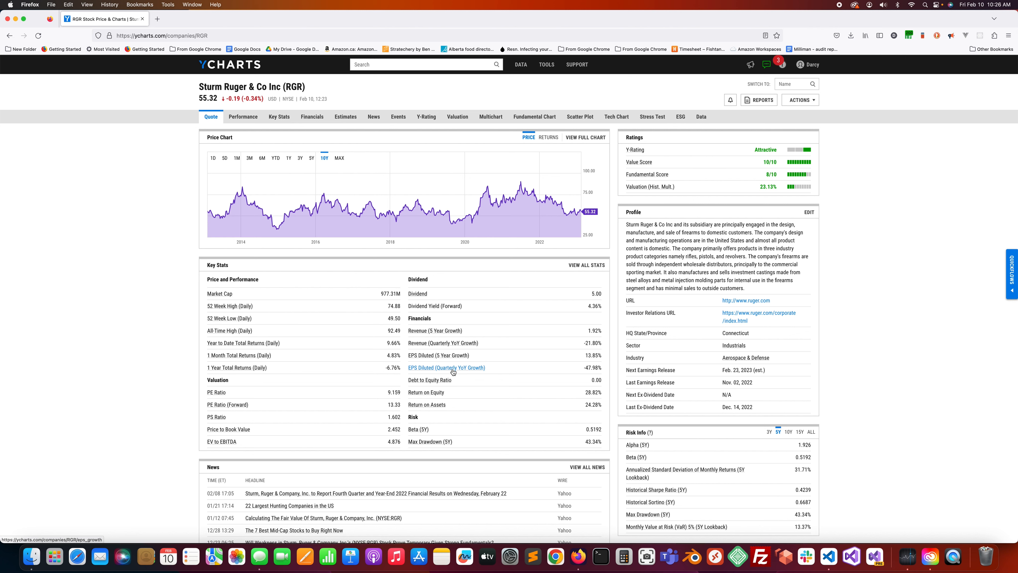
mouse_move(590, 376)
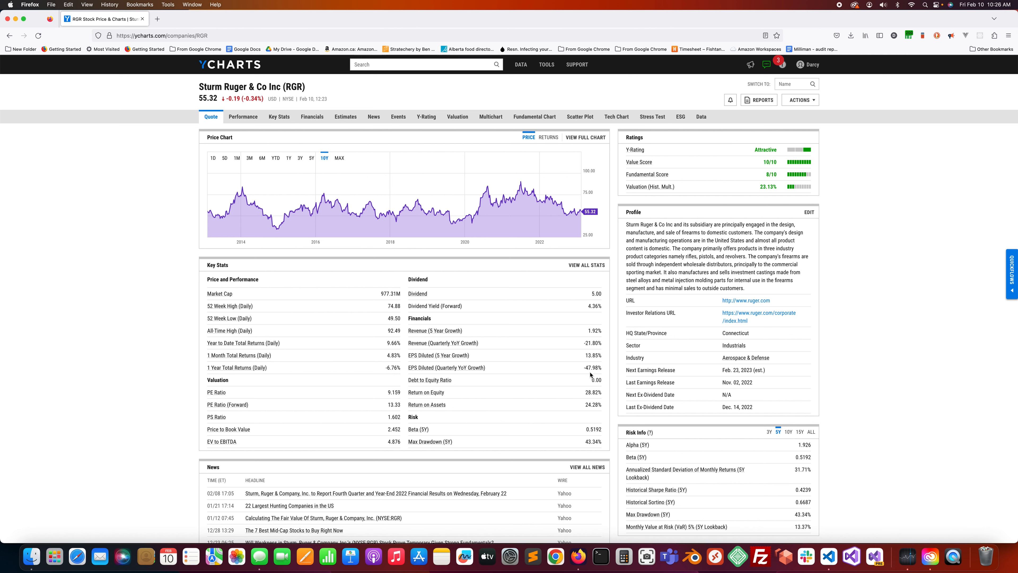
mouse_move(596, 375)
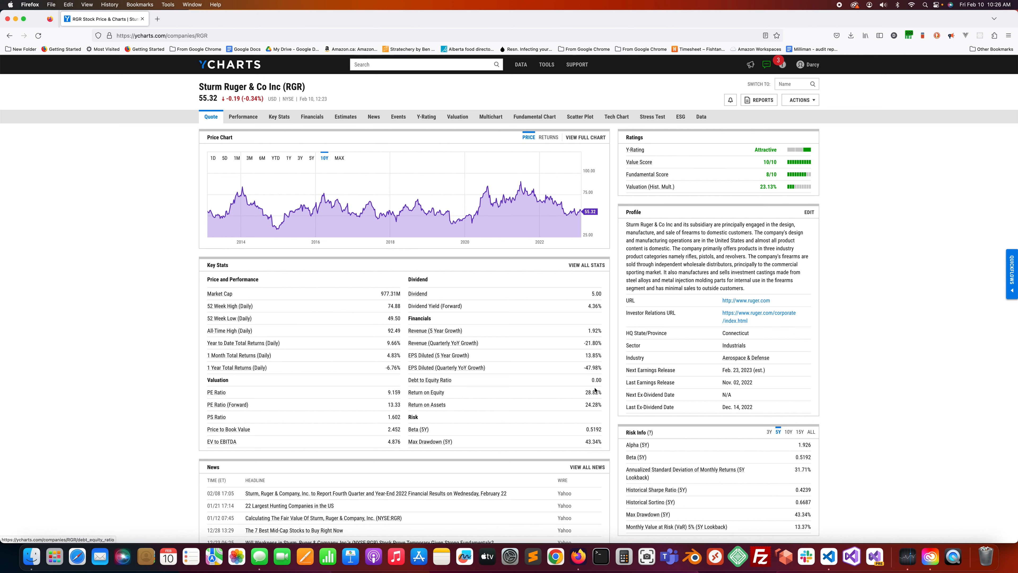
mouse_move(497, 394)
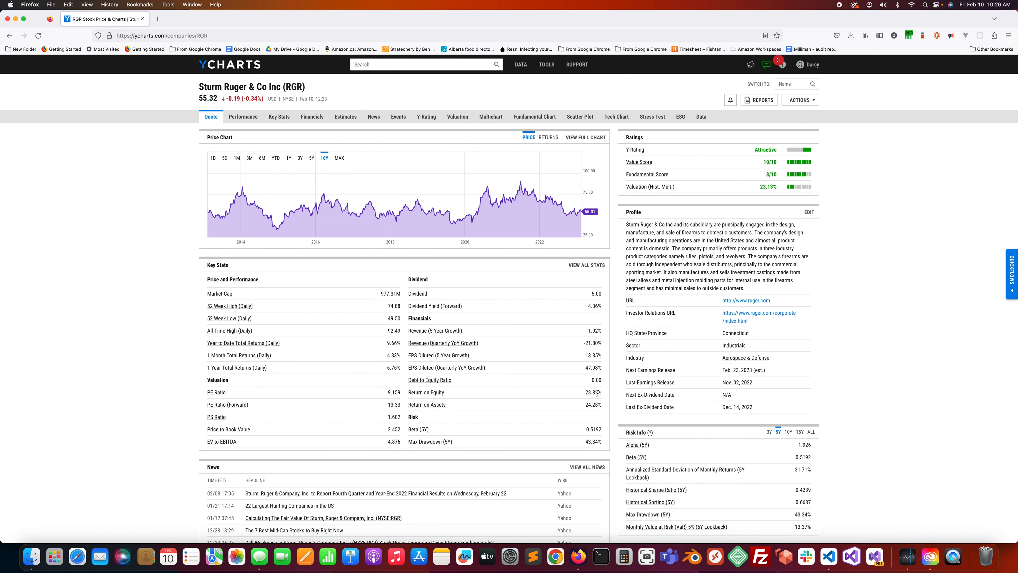
mouse_move(591, 400)
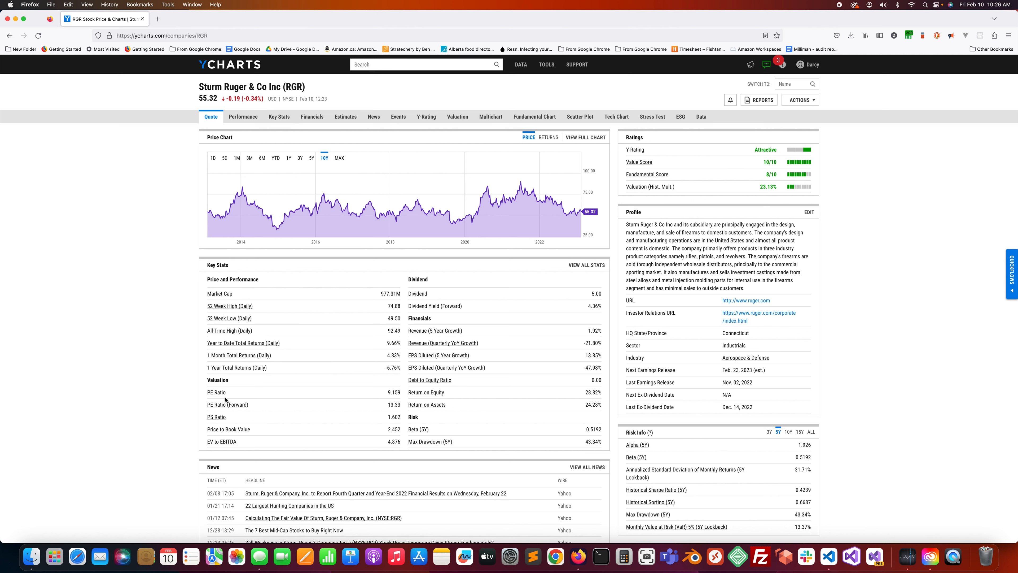
mouse_move(376, 397)
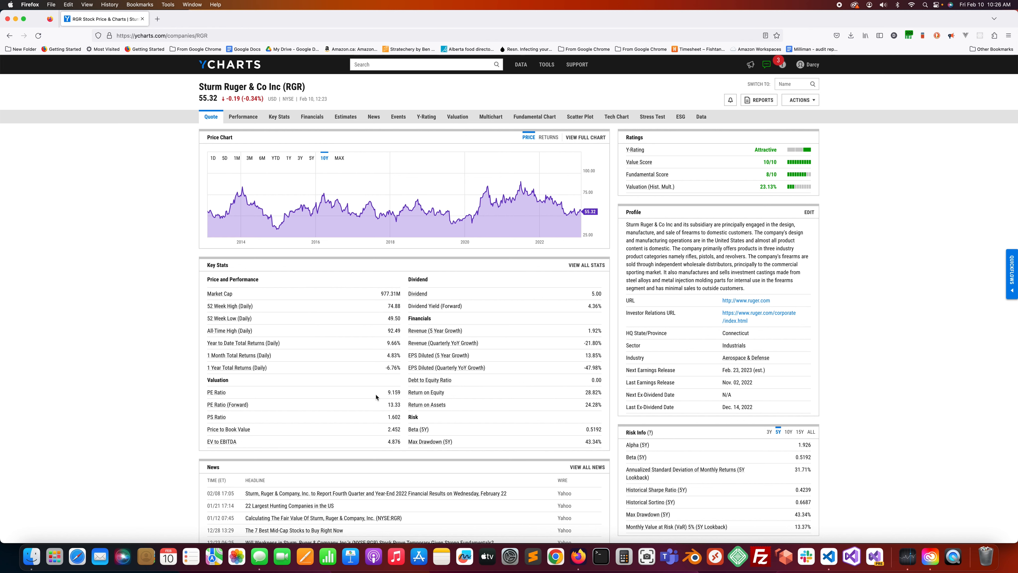
Review RGR's Revenue (TTM) history chart from Key Stats and return to the overview.
left_click(279, 116)
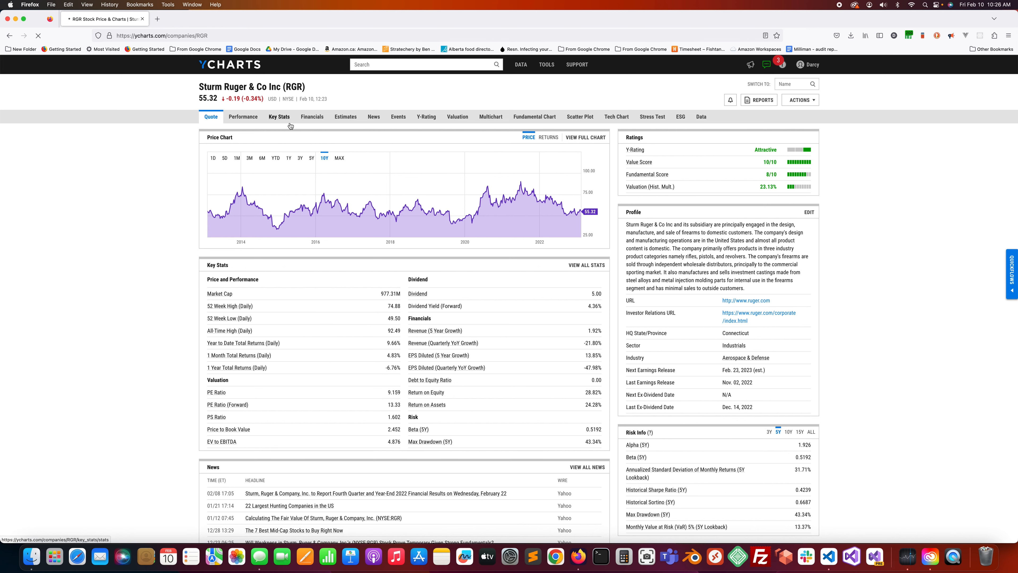
left_click(279, 116)
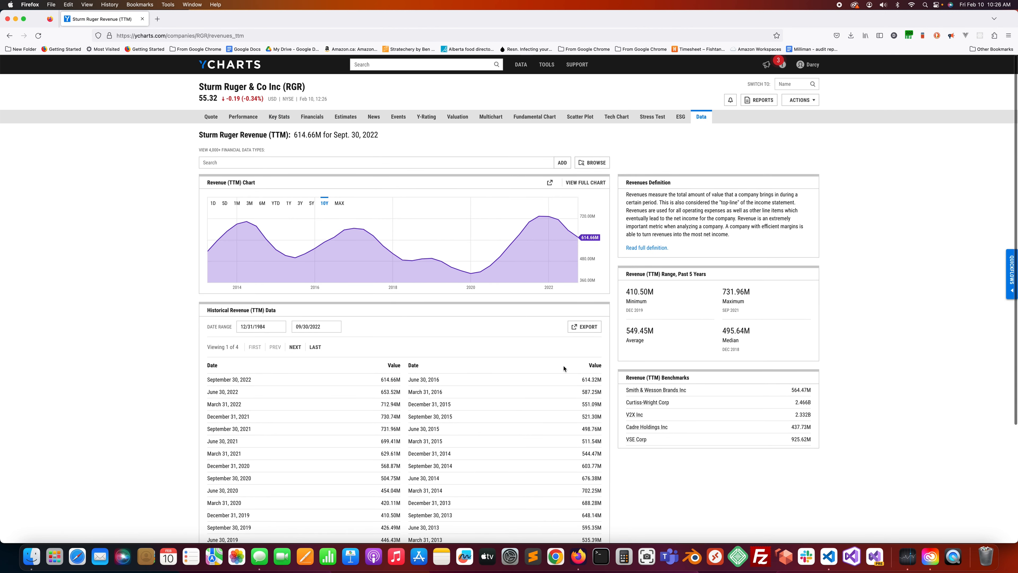
mouse_move(562, 369)
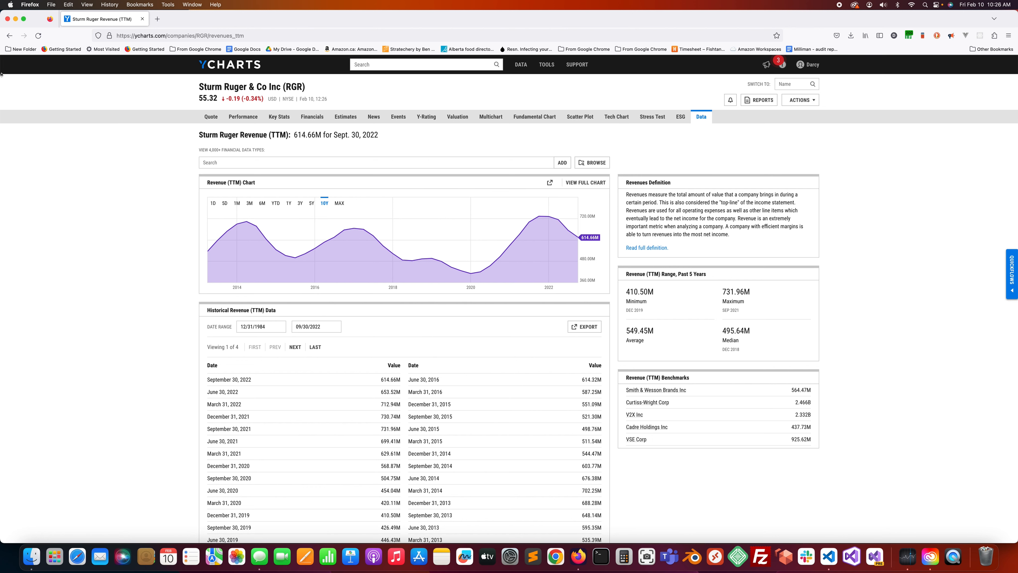
left_click(278, 117)
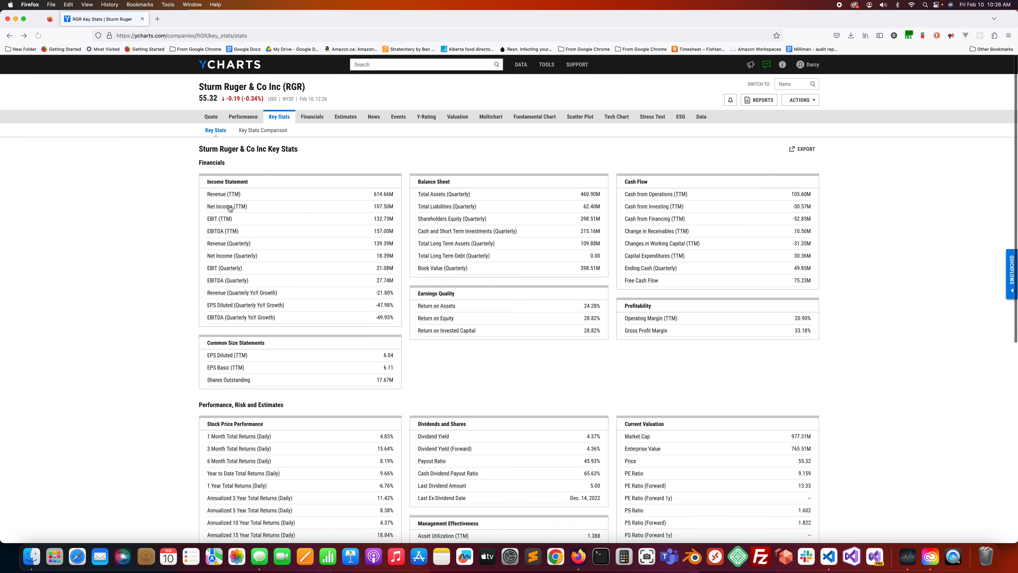
Review RGR's Net Income (TTM) history chart and return to the Key Stats overview.
left_click(226, 206)
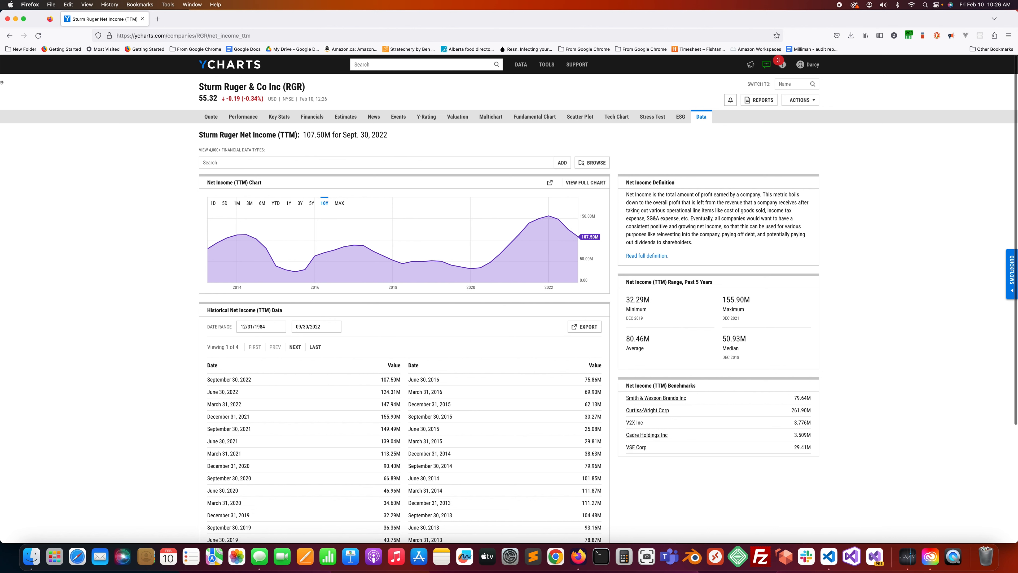
left_click(279, 116)
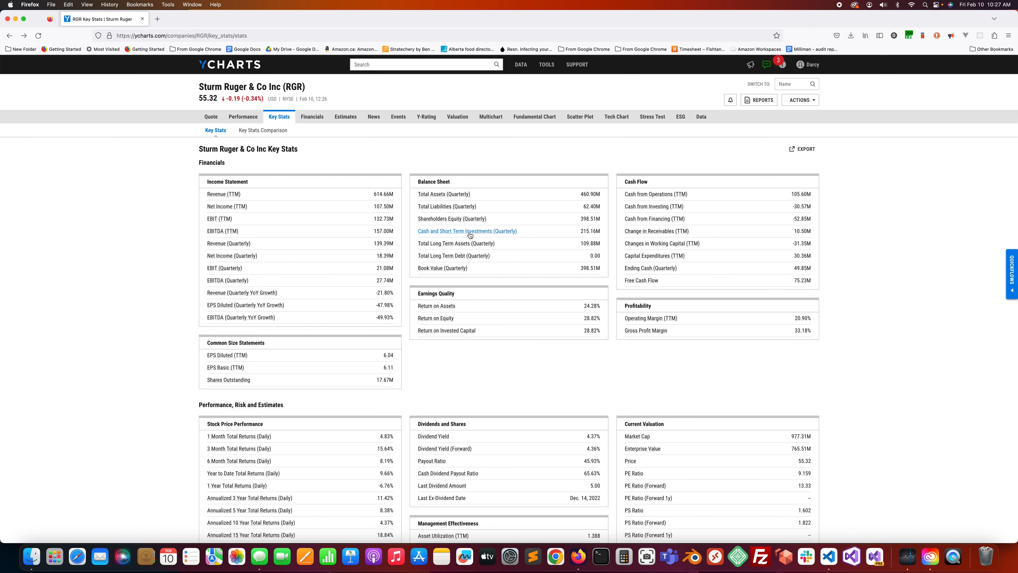
Review RGR's Cash and Short Term Investments (Quarterly) history and return to Key Stats.
left_click(466, 231)
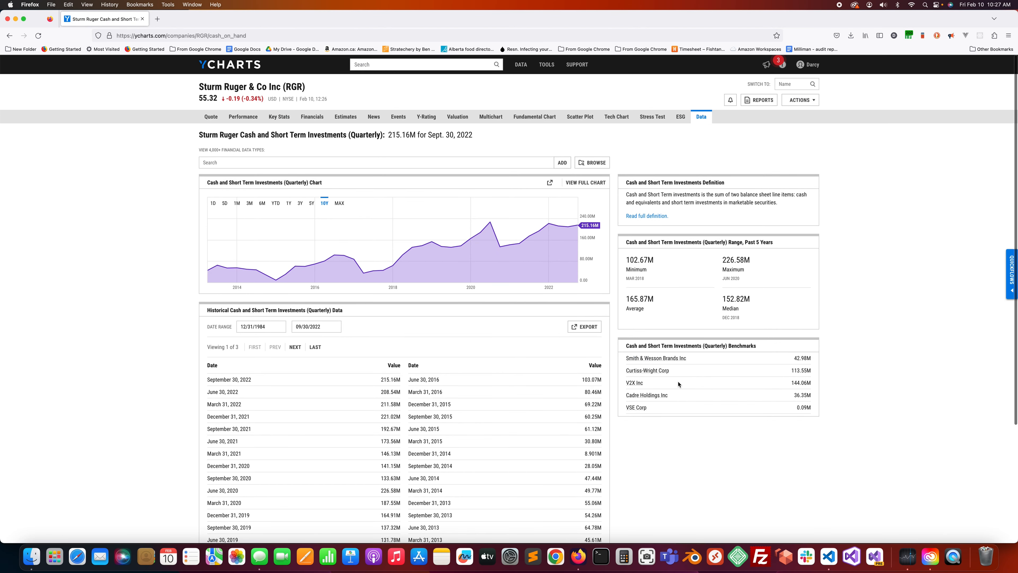
mouse_move(18, 43)
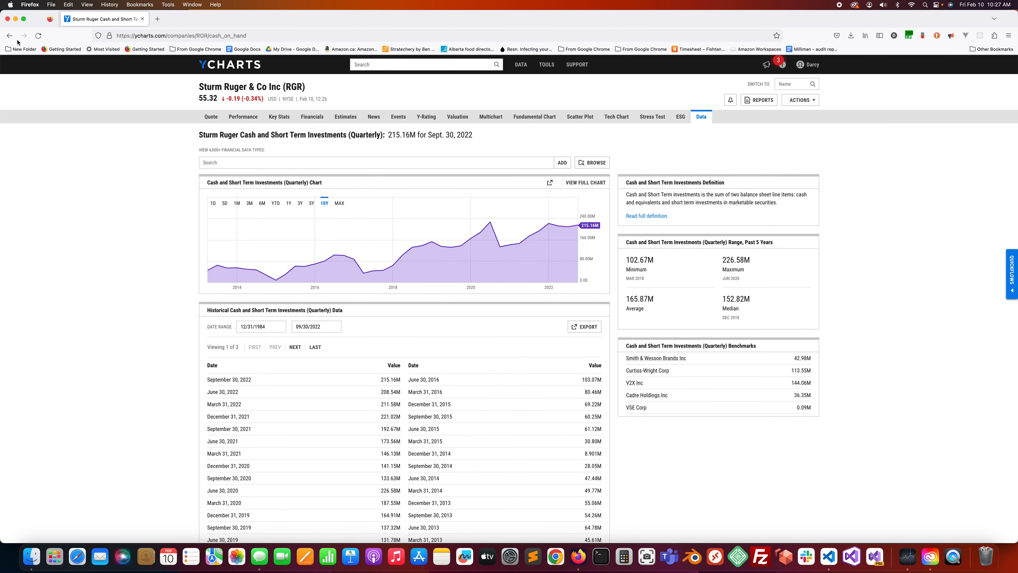
left_click(280, 116)
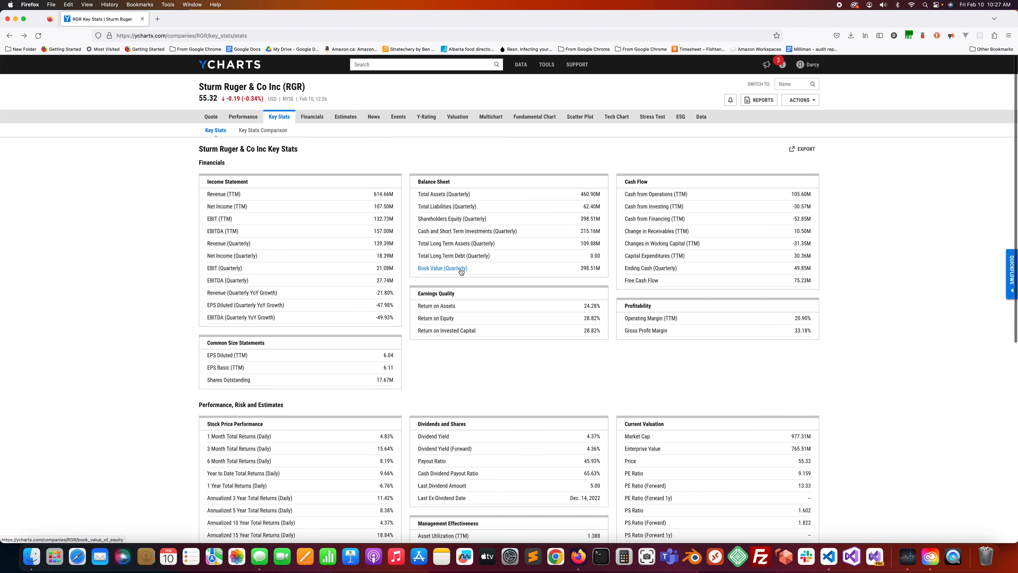
mouse_move(446, 270)
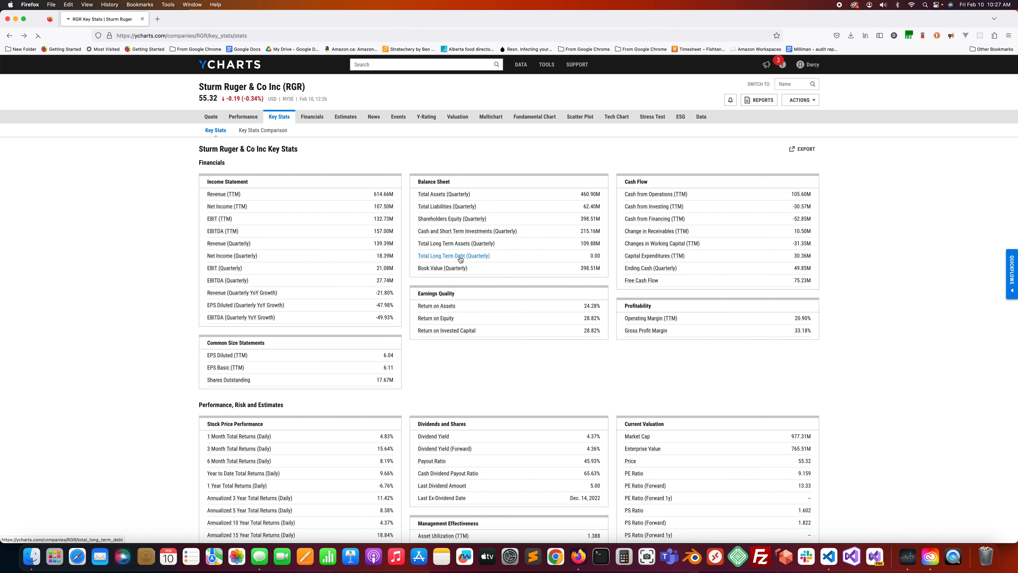
Review RGR's Total Long Term Debt history, flat at zero, and return to Key Stats.
left_click(453, 256)
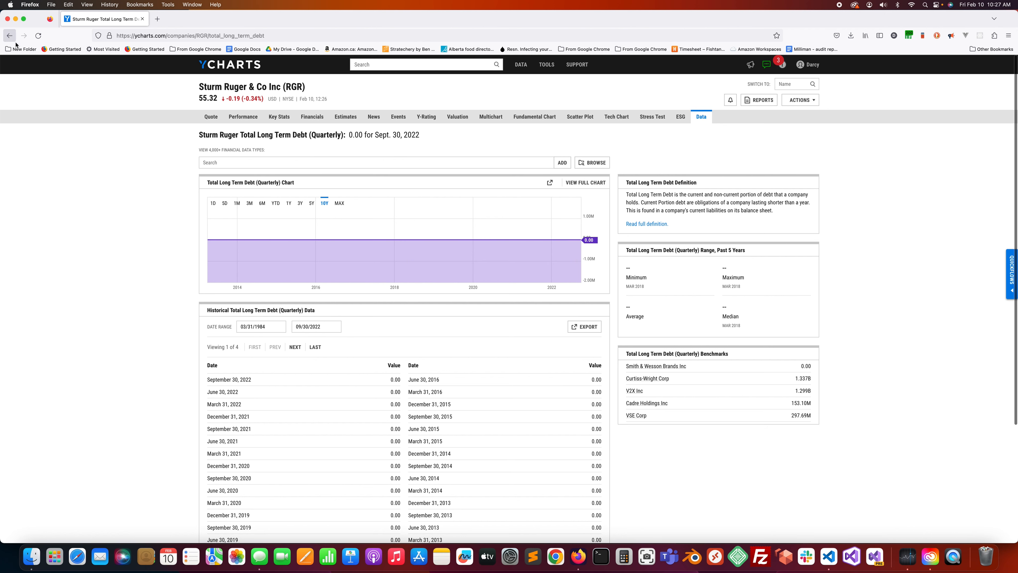
left_click(278, 117)
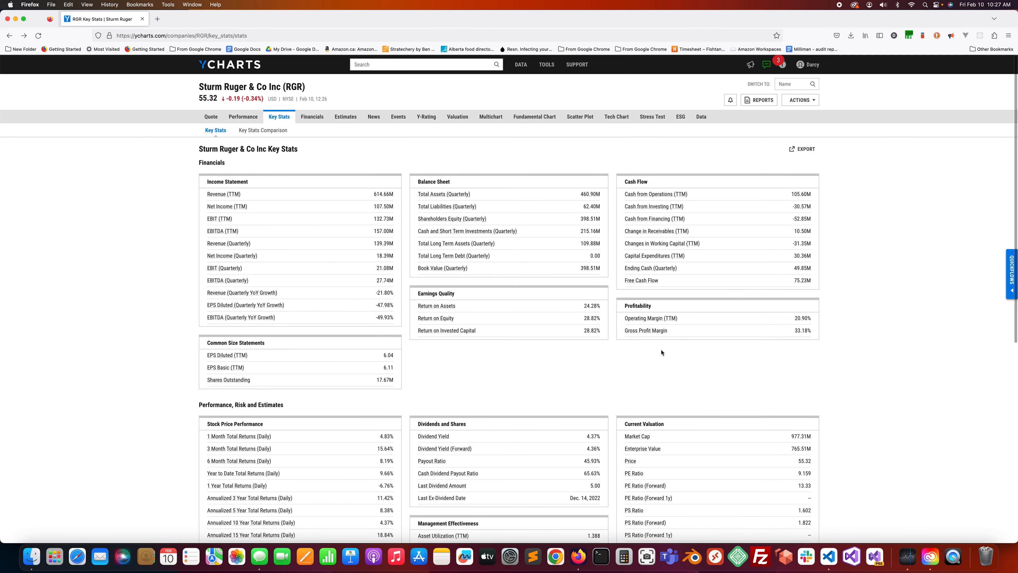
mouse_move(633, 364)
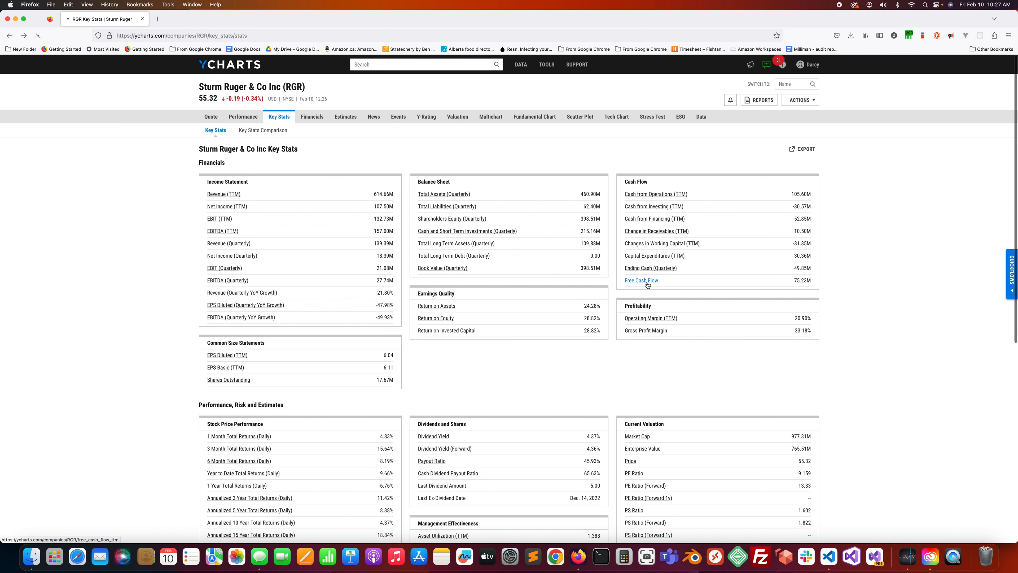
left_click(640, 281)
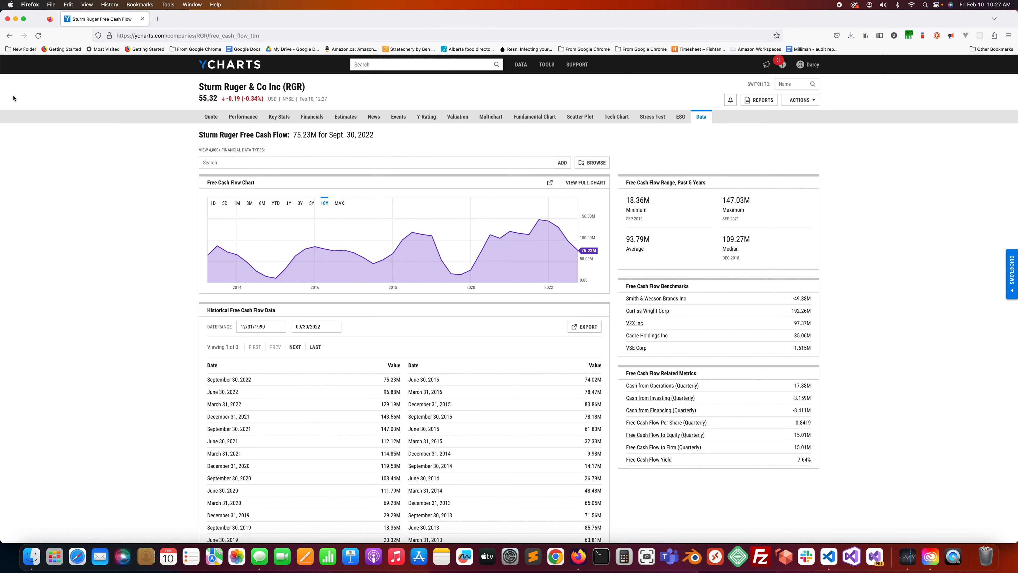
left_click(278, 116)
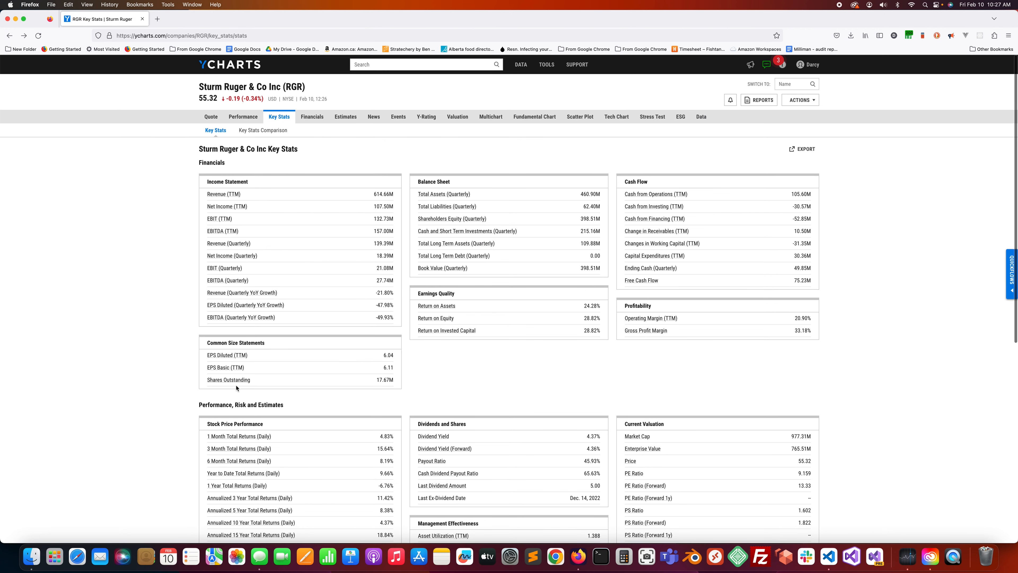
mouse_move(319, 388)
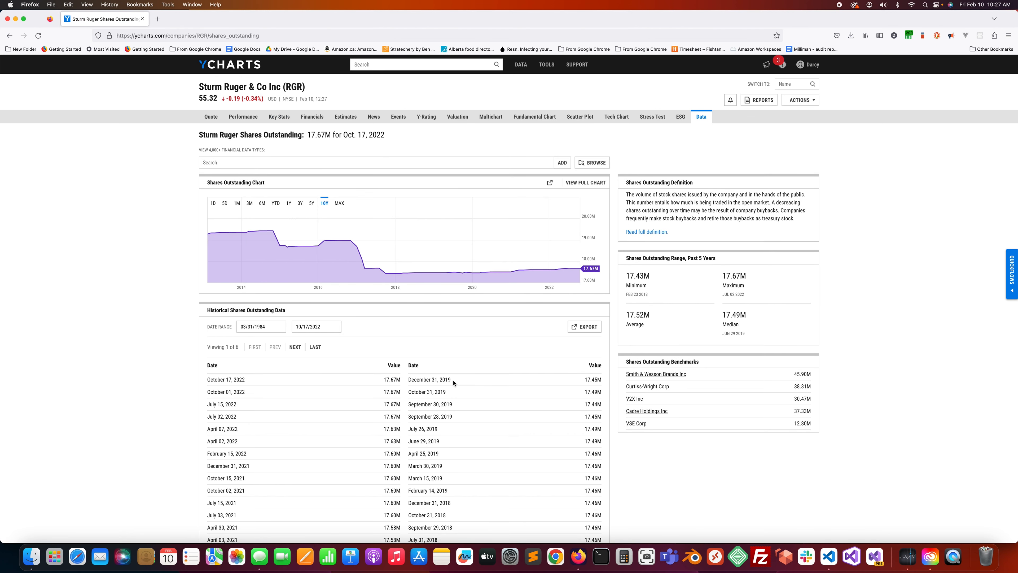
left_click(279, 116)
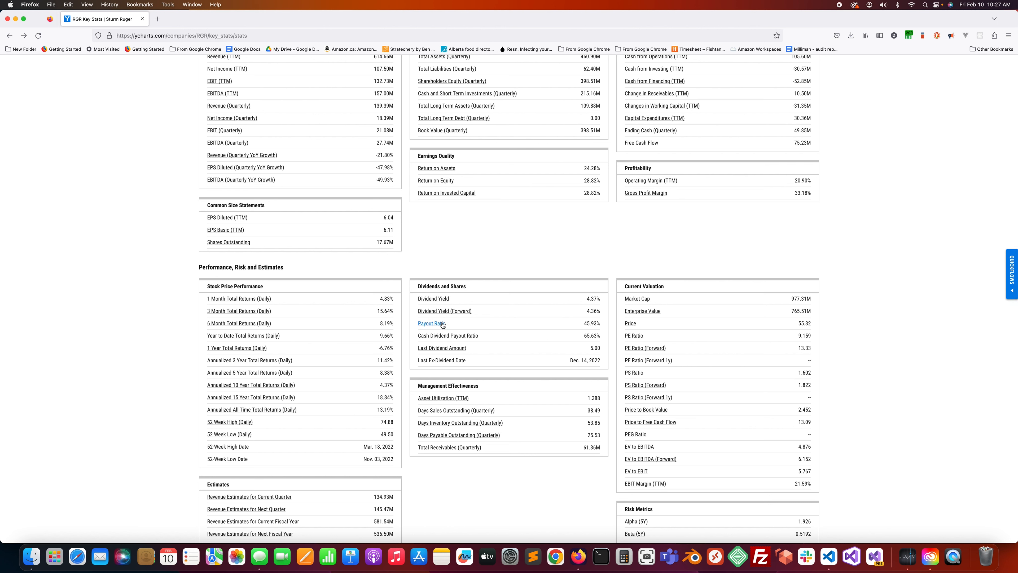
mouse_move(589, 330)
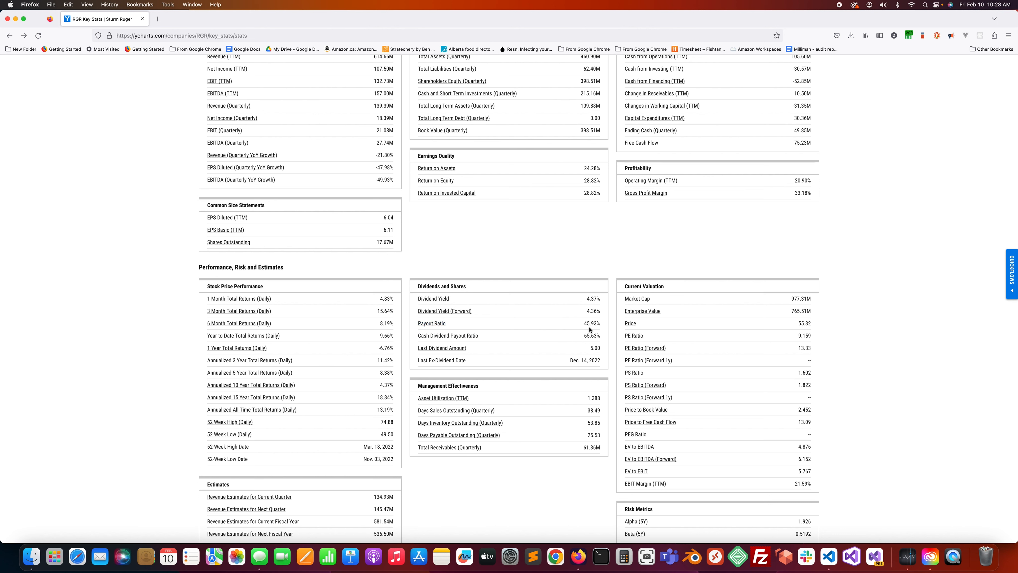
mouse_move(607, 349)
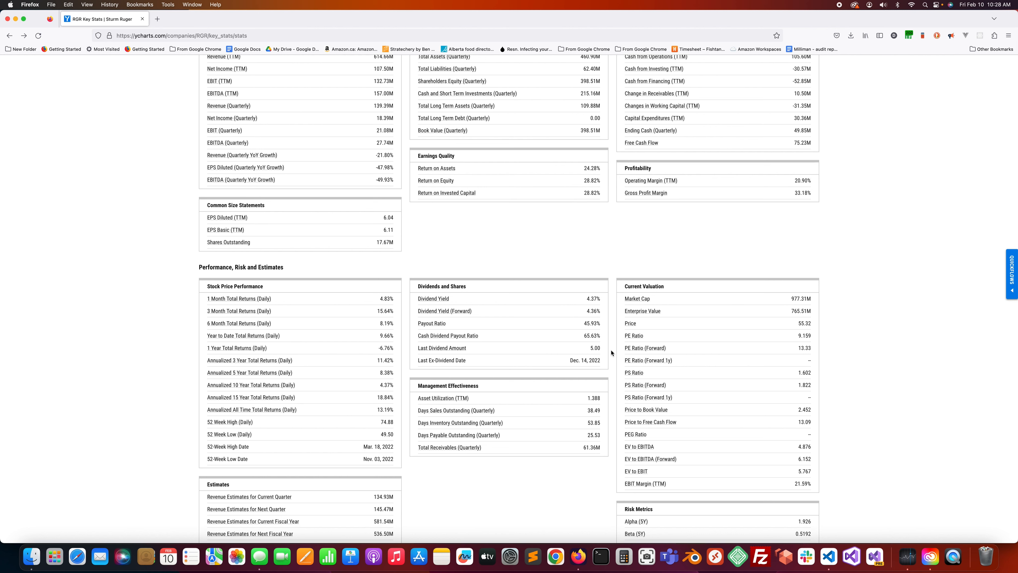
mouse_move(634, 336)
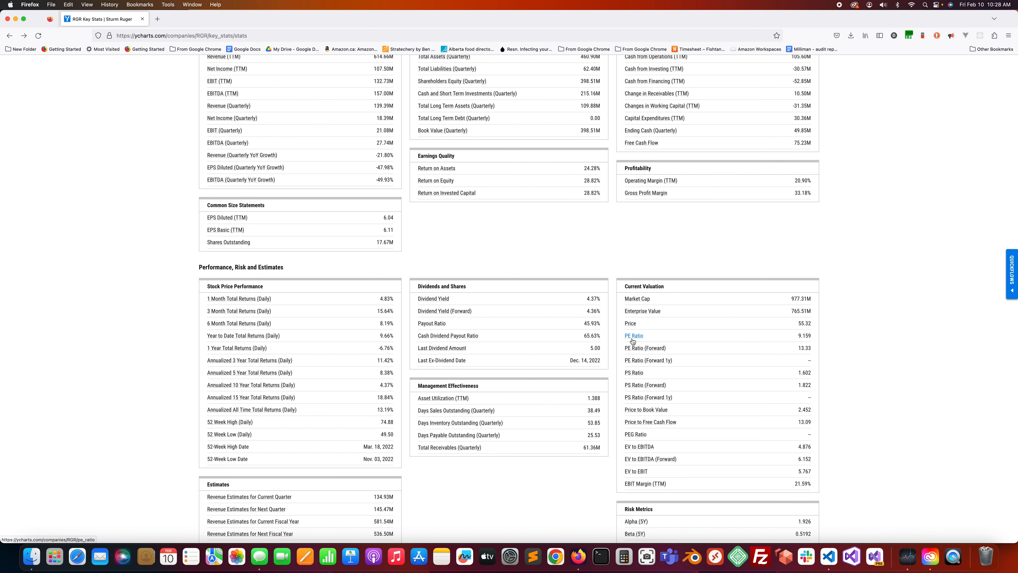
left_click(634, 336)
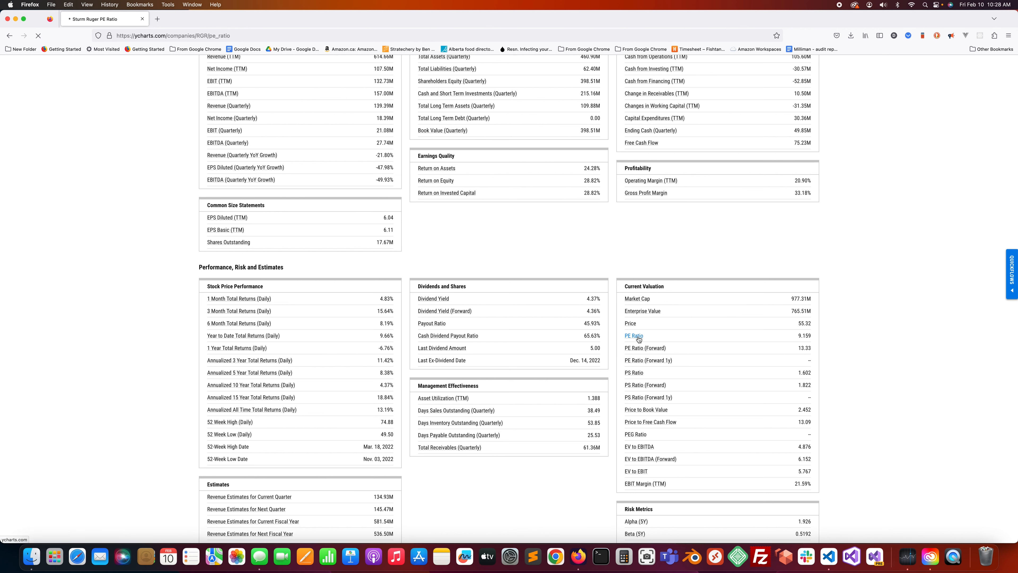
left_click(633, 336)
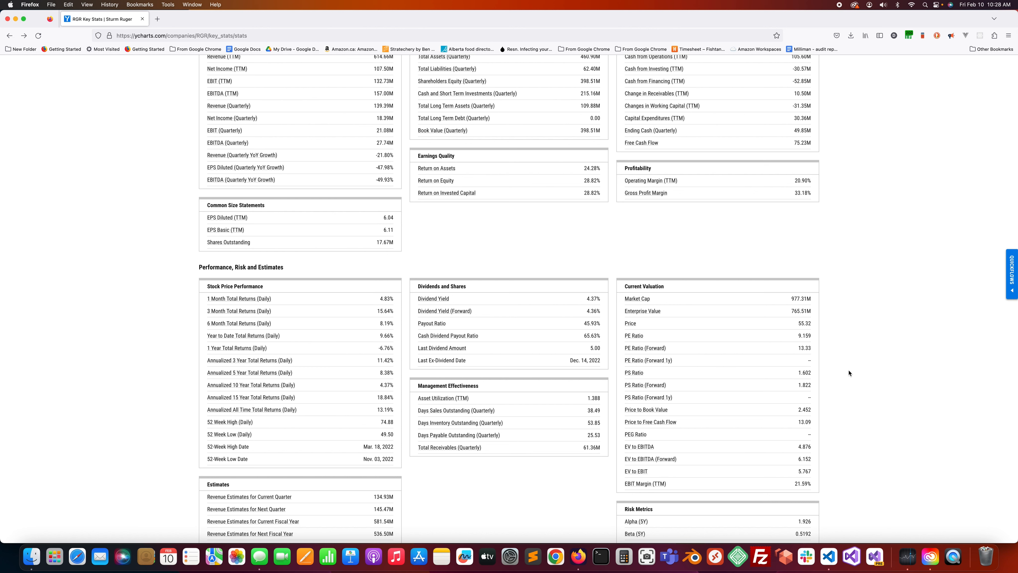
mouse_move(421, 325)
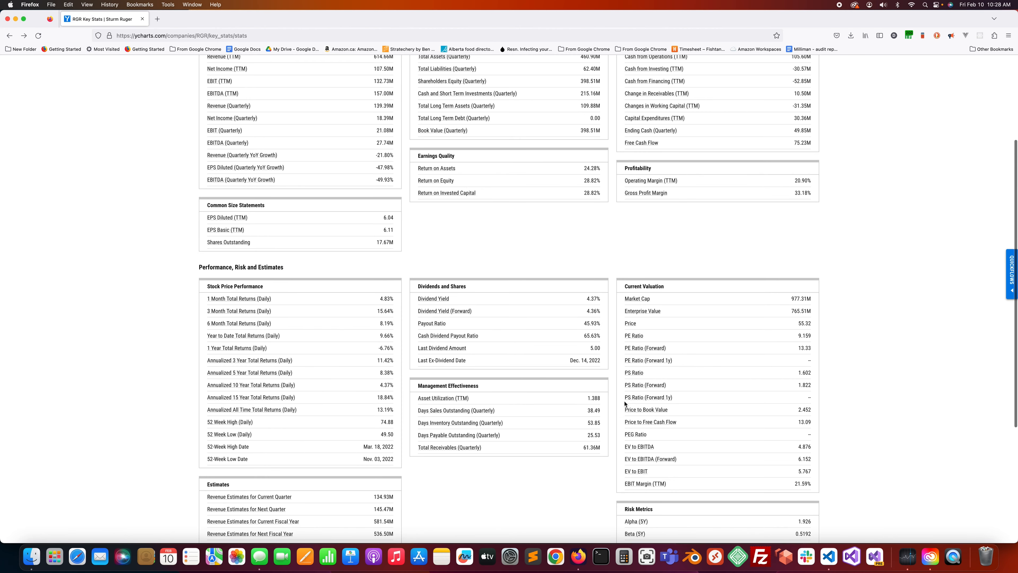
mouse_move(619, 398)
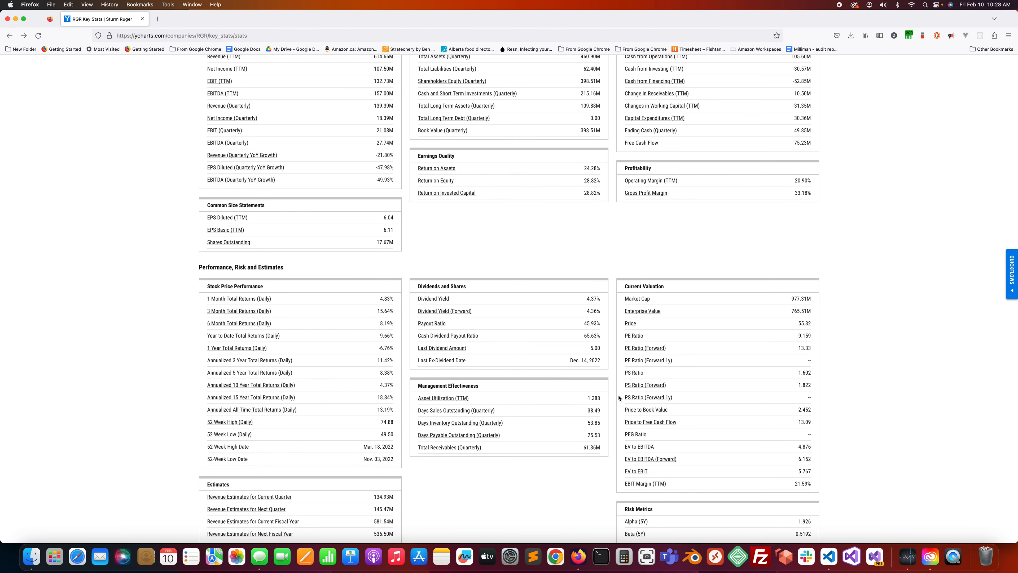
Return to the RGR quote overview with ratings, profile and key stats summary.
scroll("down", 3)
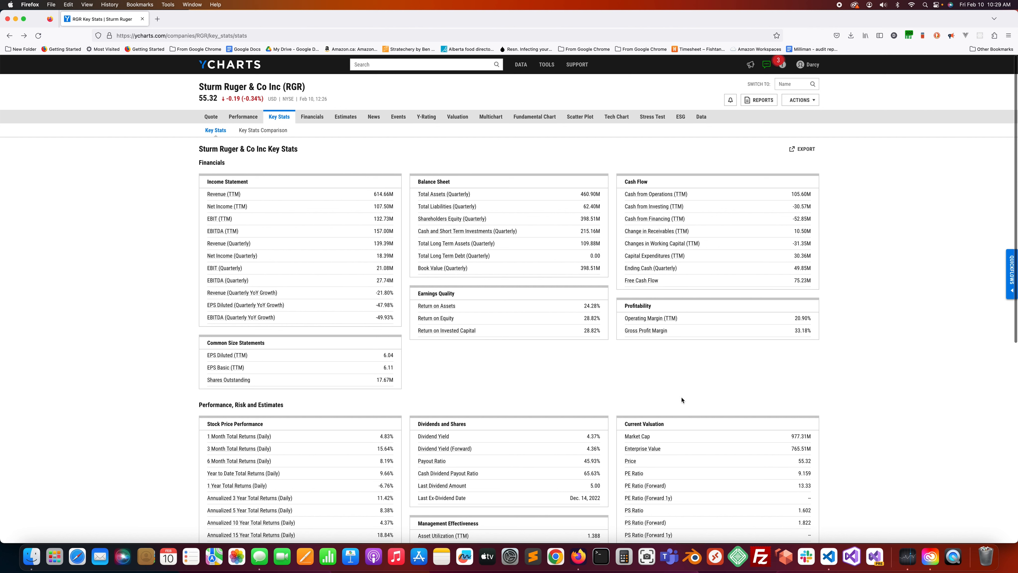
mouse_move(623, 384)
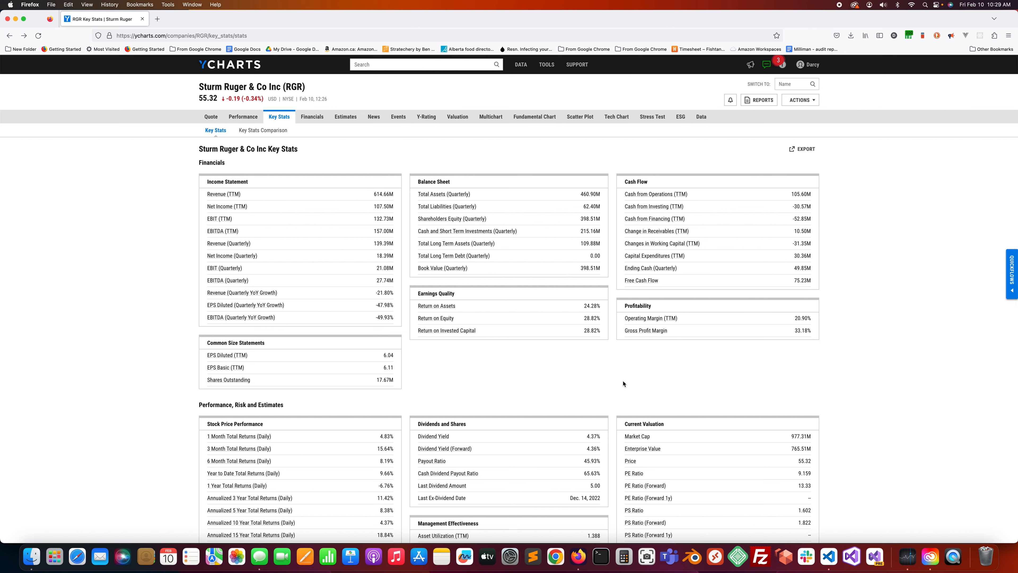
mouse_move(613, 379)
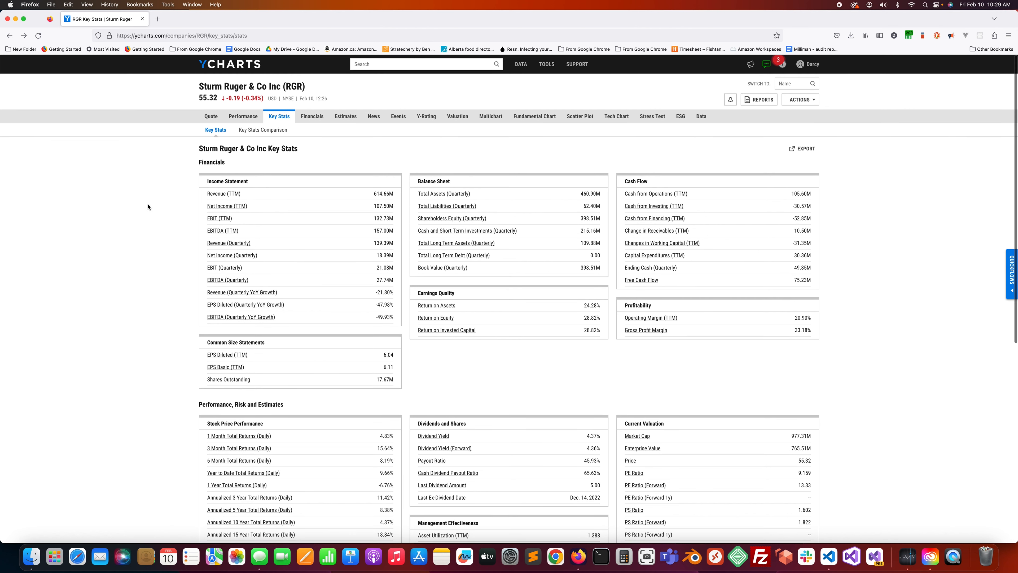
left_click(210, 116)
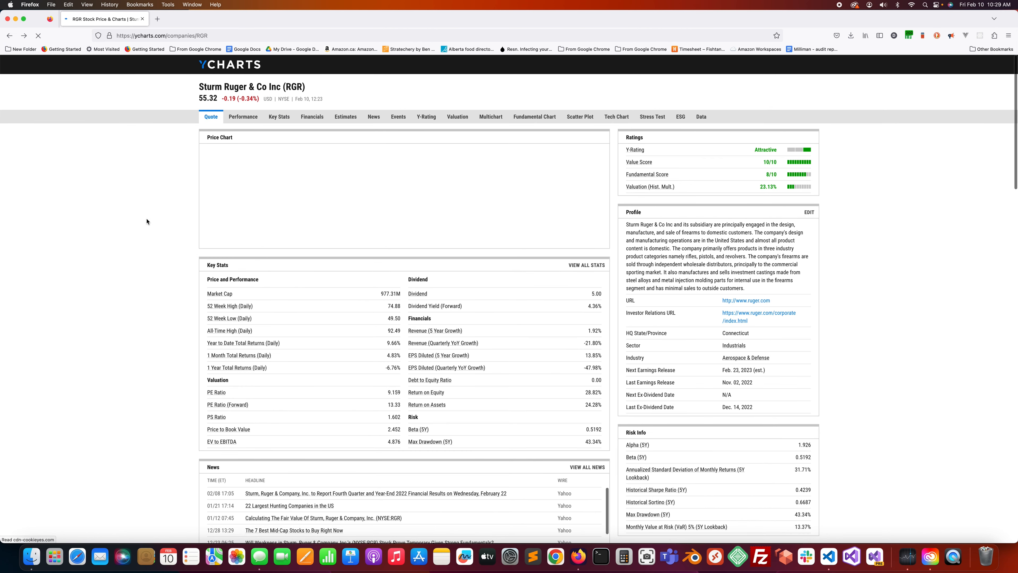